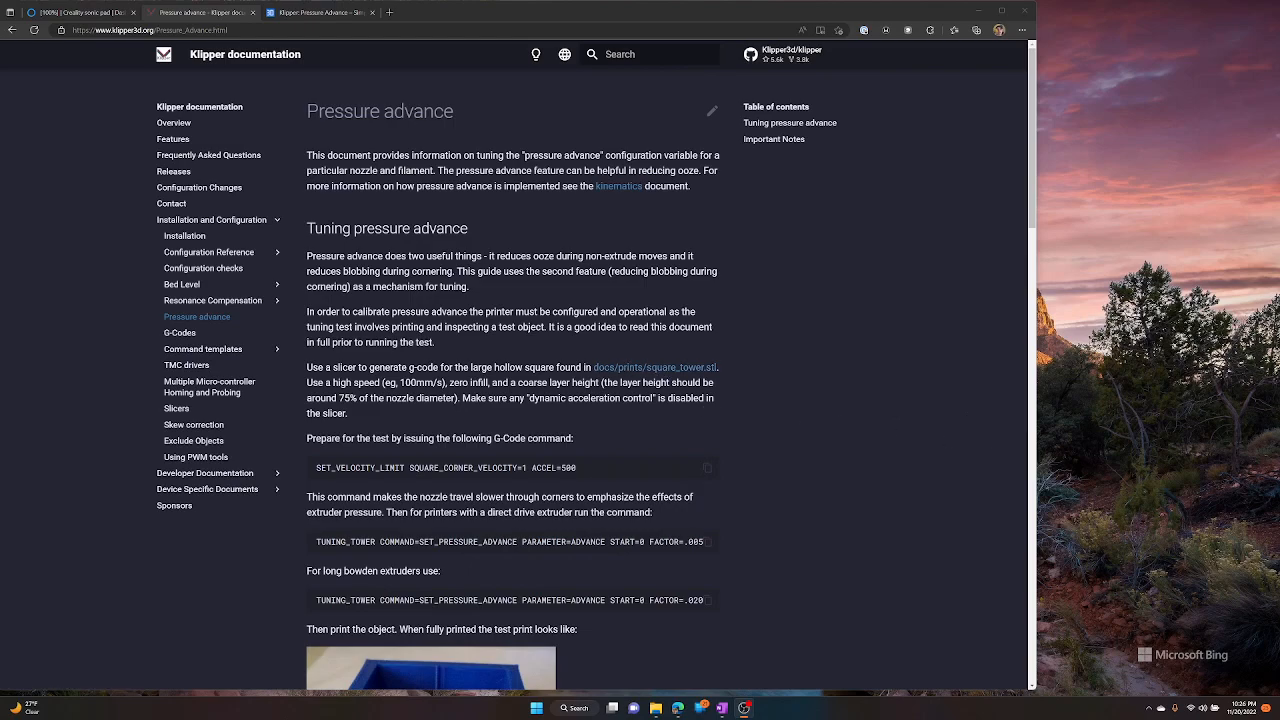
{"action": "mouse_move", "coordinate": [655, 367]}
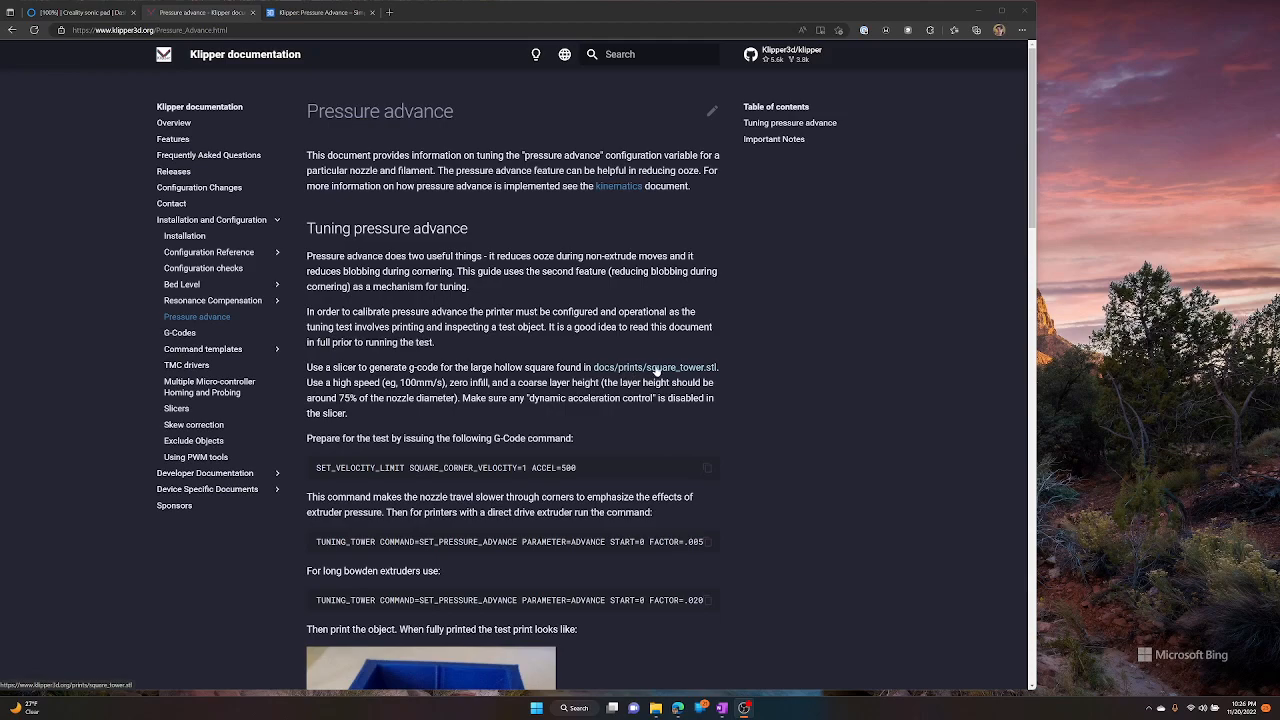
- Type SET_VELOCITY_LIMIT SQUARE_CORNER_VELOCITY=1 ACCEL=500 into the Fluidd console without sending
{"action": "scroll", "scroll_direction": "down", "scroll_amount": 3}
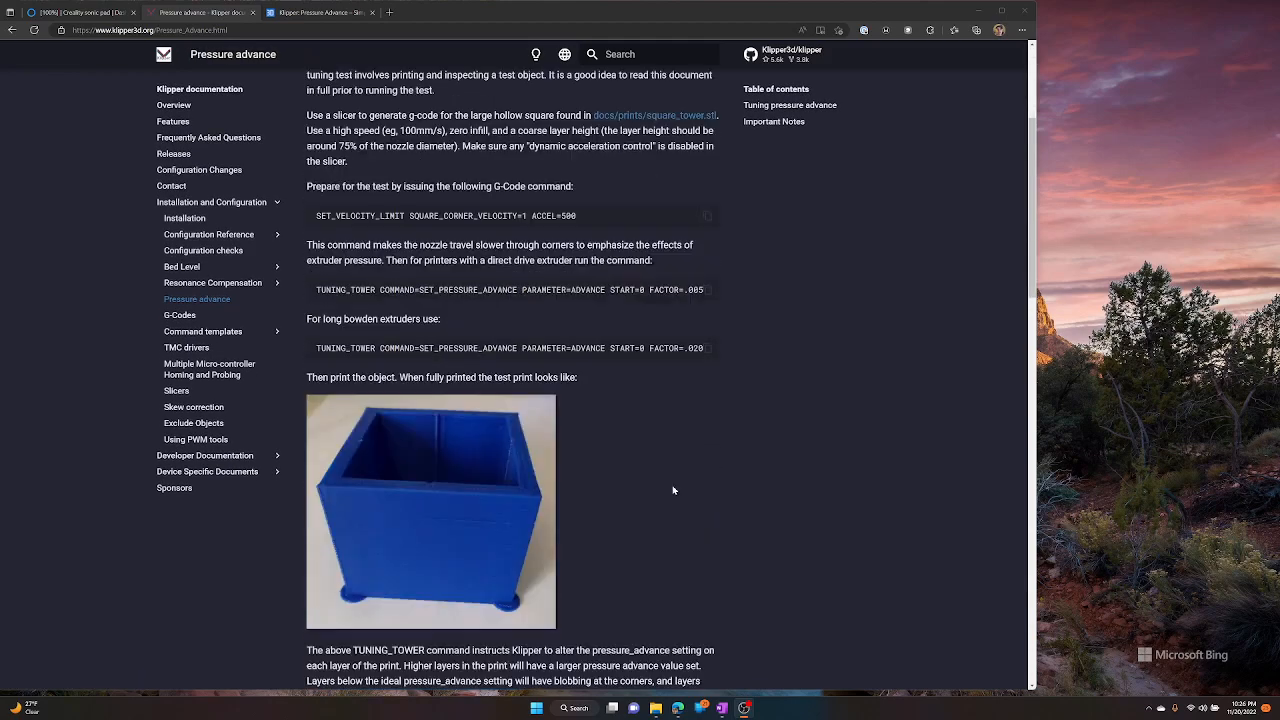
{"action": "scroll", "scroll_direction": "down", "scroll_amount": 3}
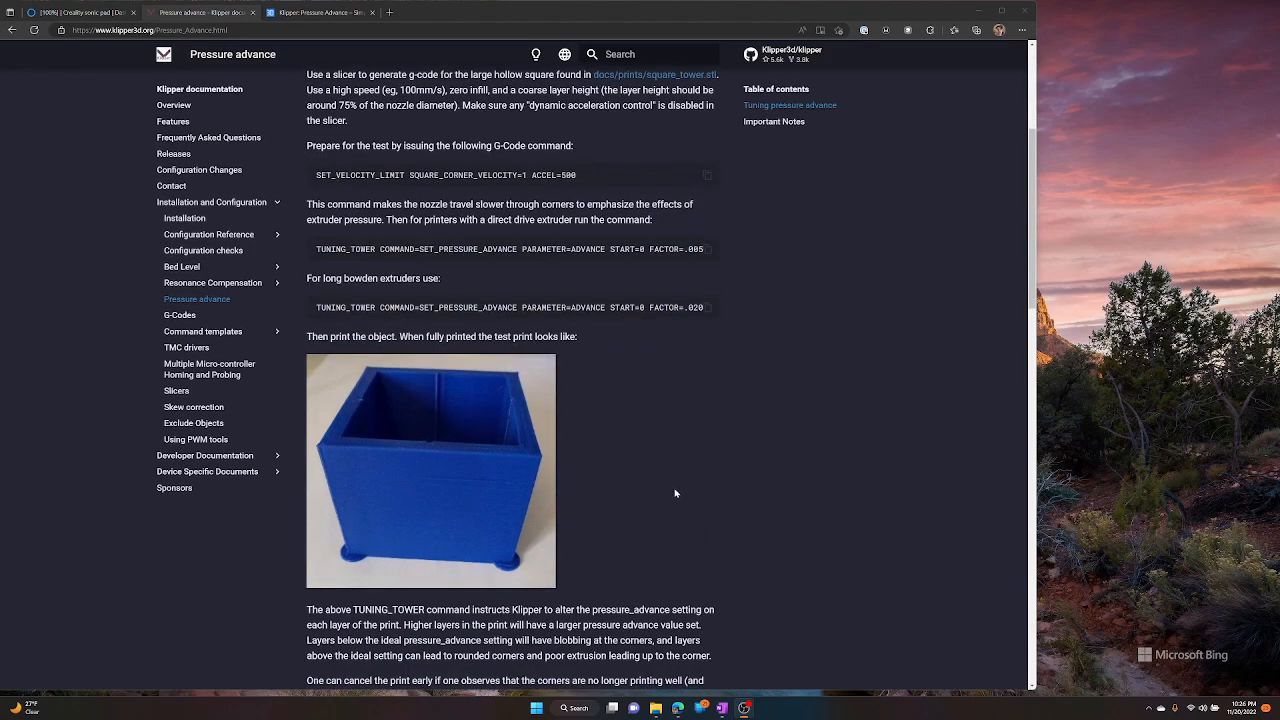
{"action": "scroll", "scroll_direction": "up", "scroll_amount": 3}
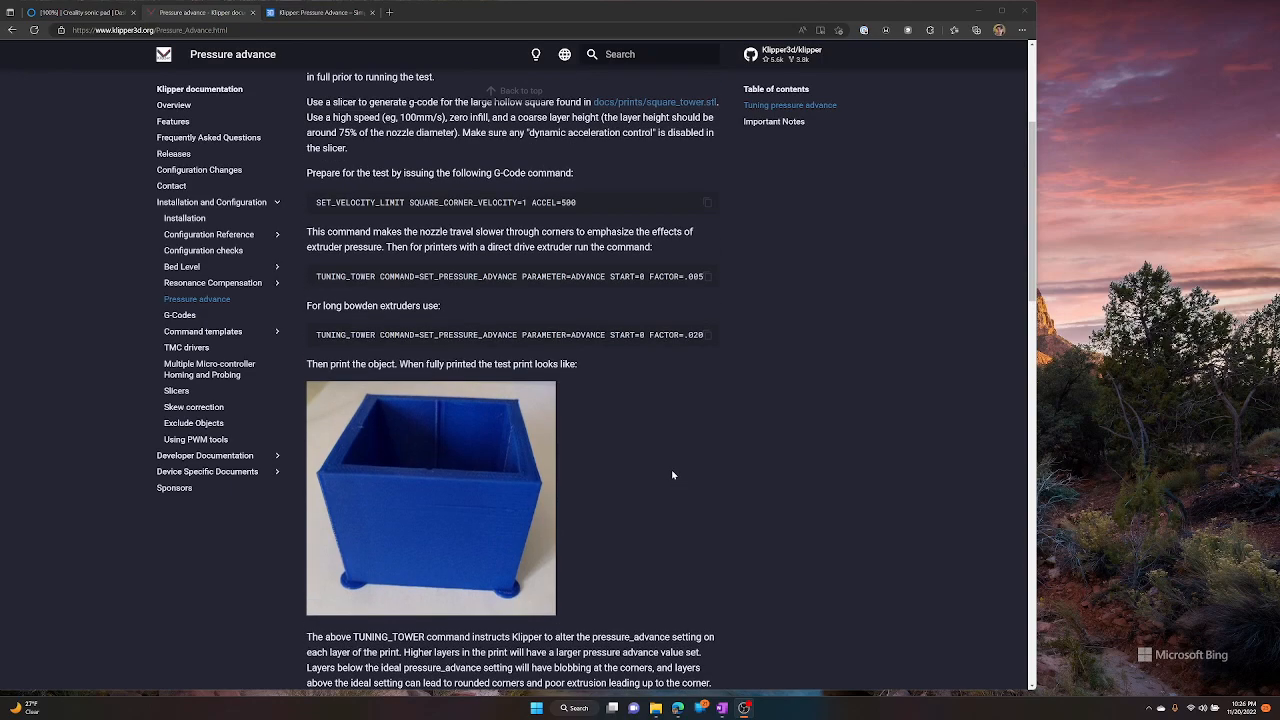
{"action": "scroll", "scroll_direction": "up", "scroll_amount": 3}
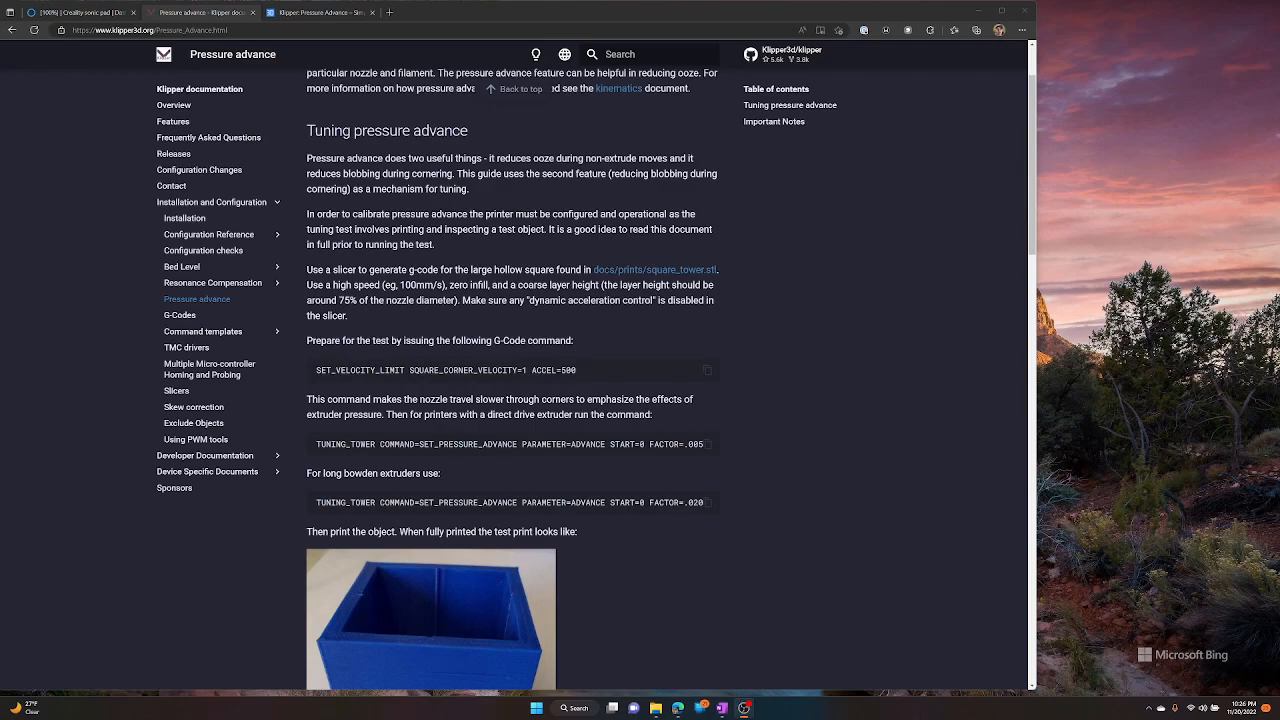
{"action": "mouse_move", "coordinate": [647, 289]}
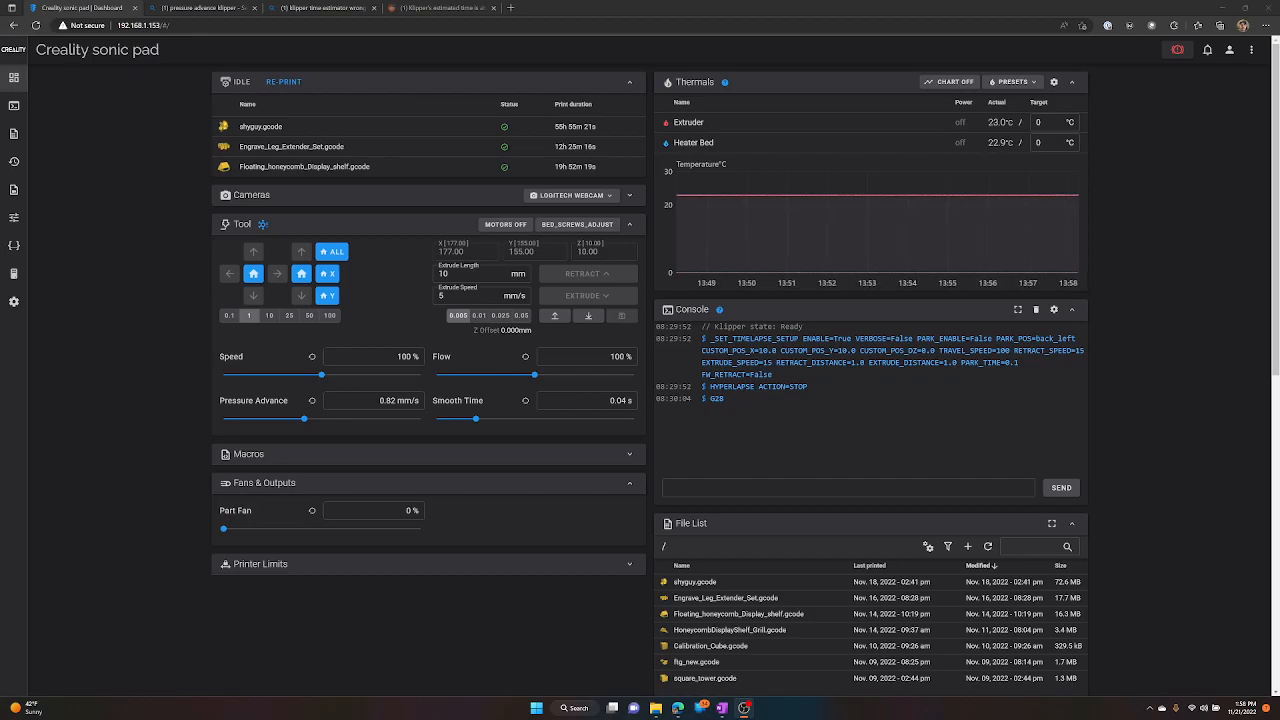
{"action": "left_click", "coordinate": [847, 487]}
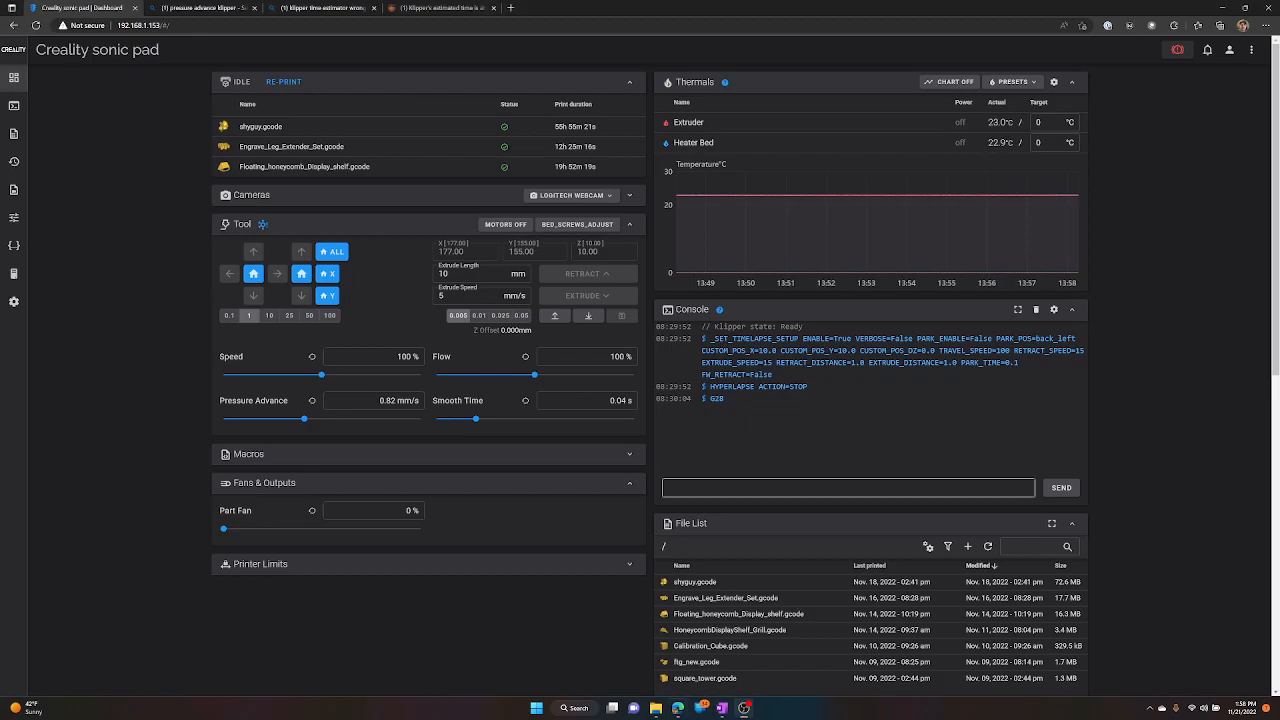
{"action": "left_click", "coordinate": [848, 488]}
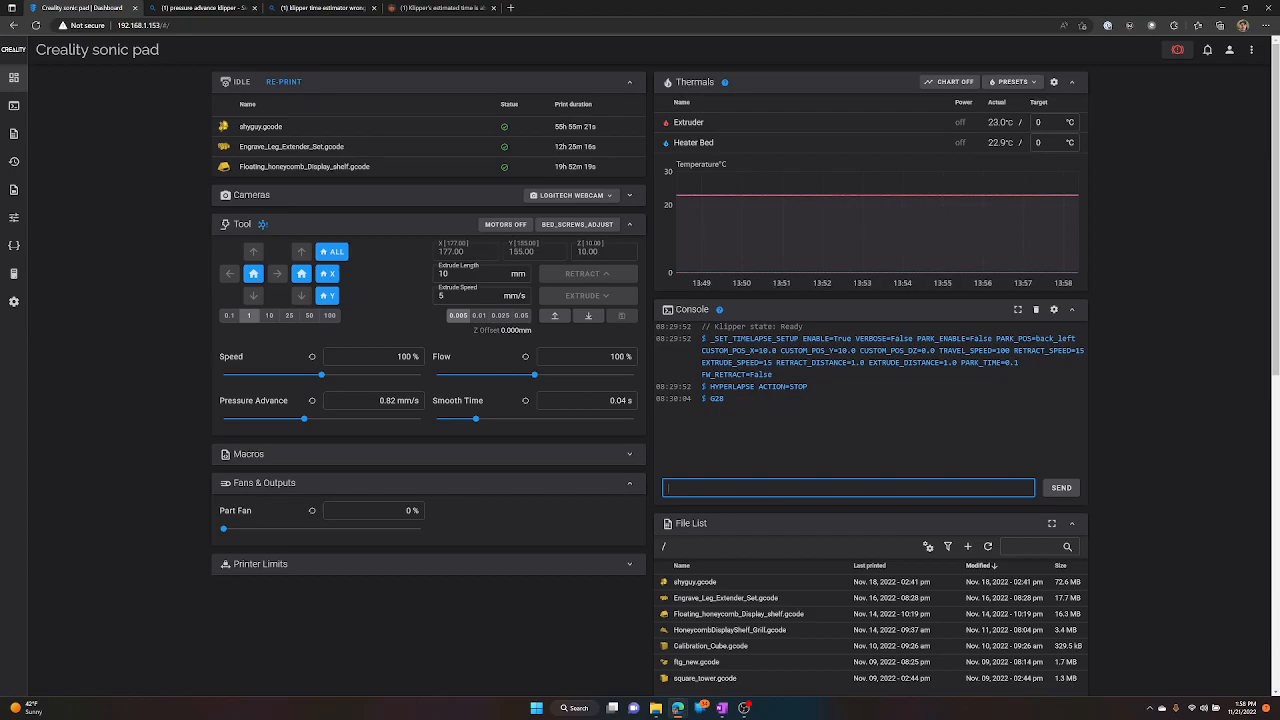
{"action": "type", "text": "SET_VELOCITY_"}
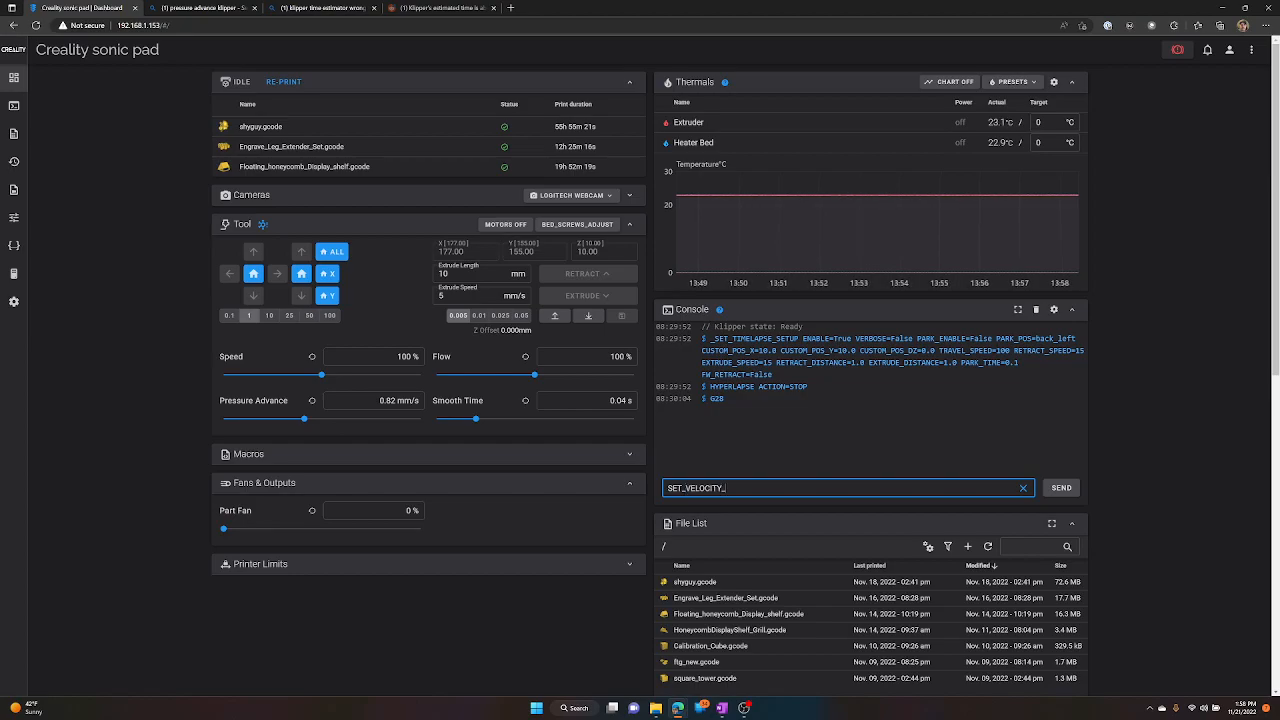
{"action": "type", "text": "LIMIT"}
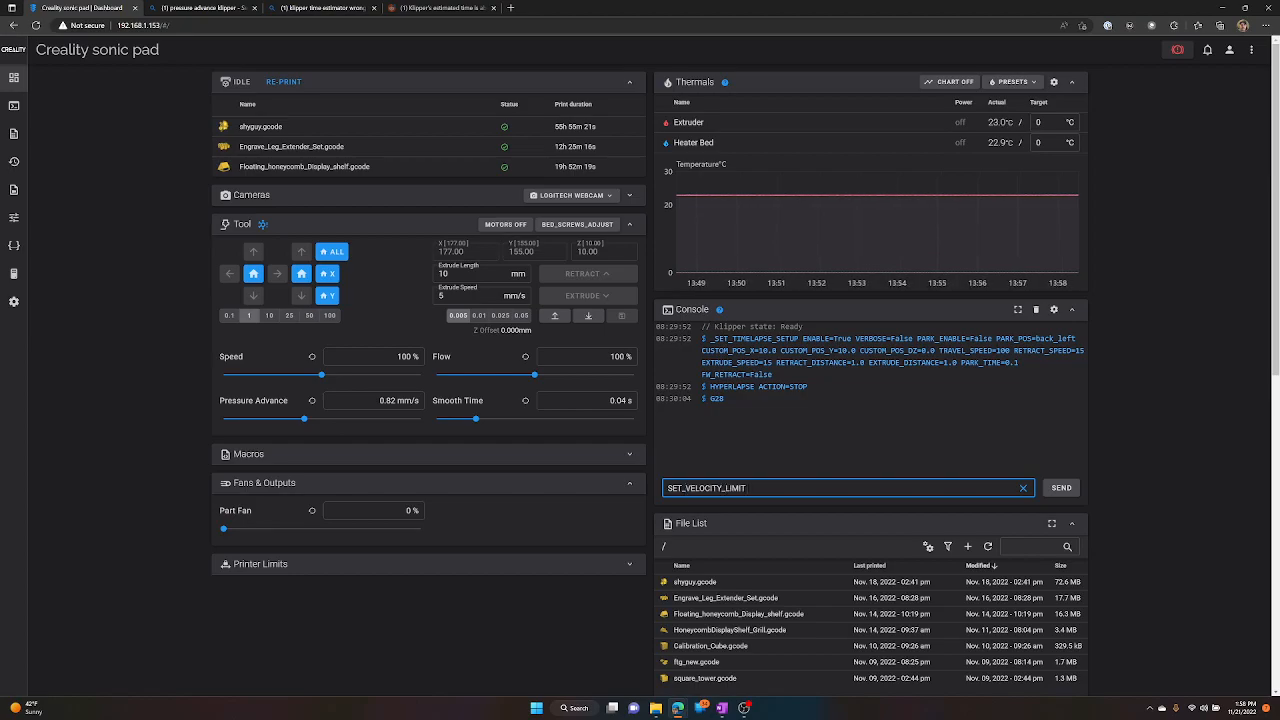
{"action": "type", "text": "SQUARE_"}
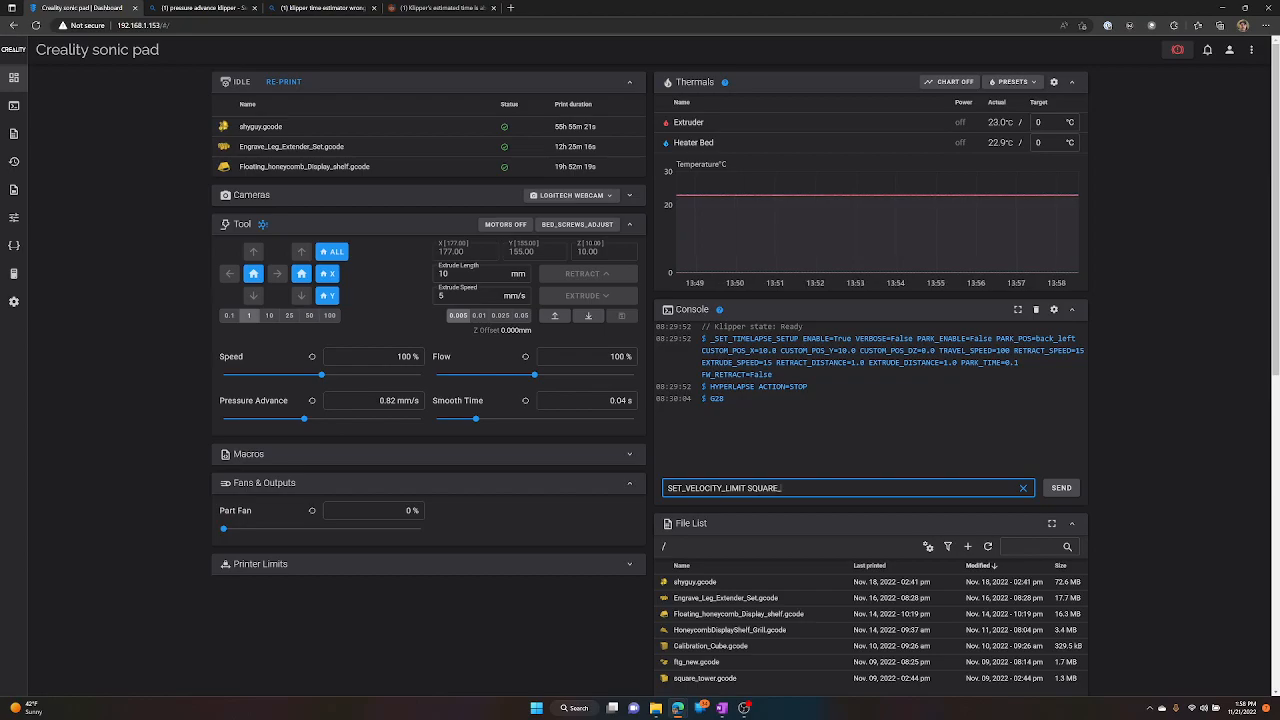
{"action": "type", "text": "COR"}
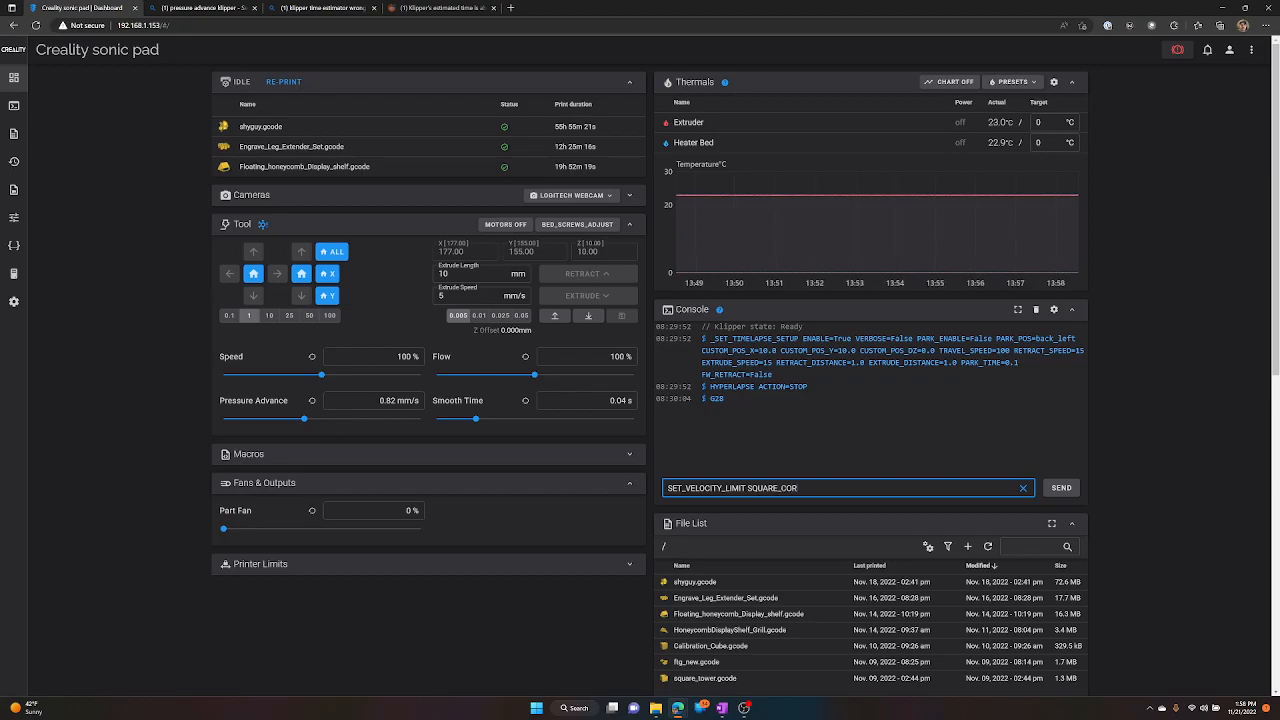
{"action": "type", "text": "NER_VELOCI"}
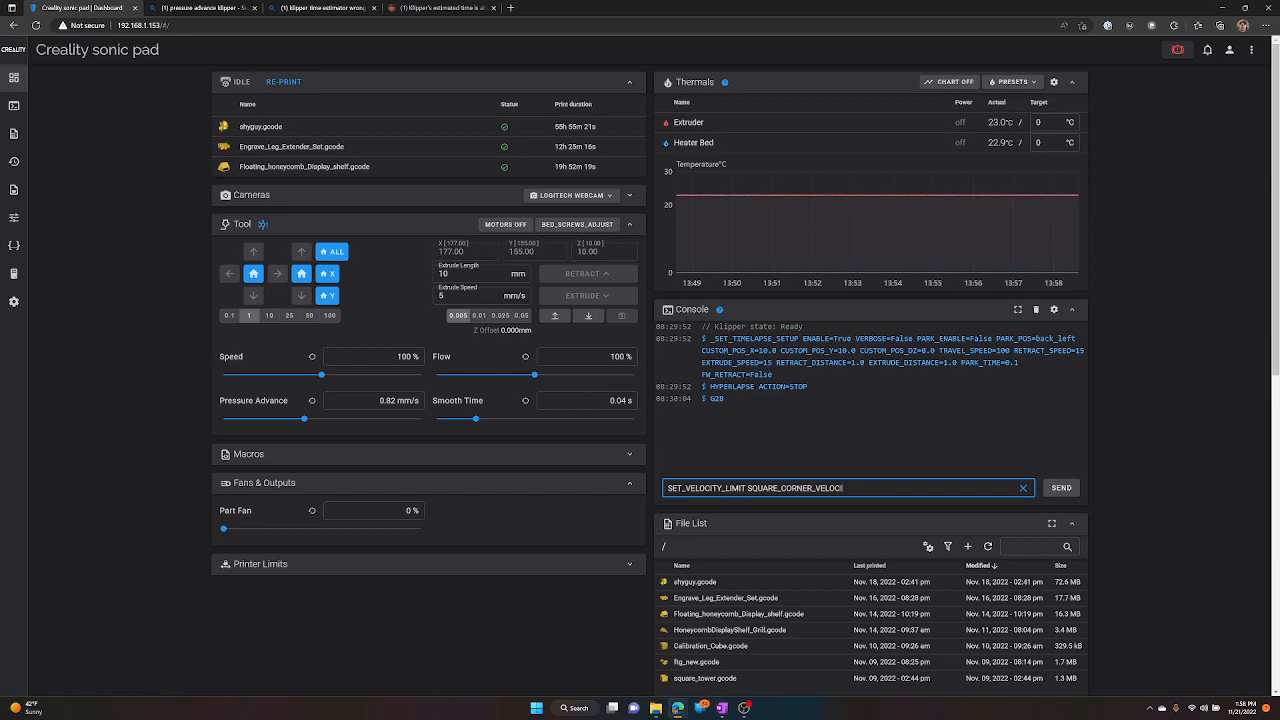
{"action": "type", "text": "TY=1 ACCEL"}
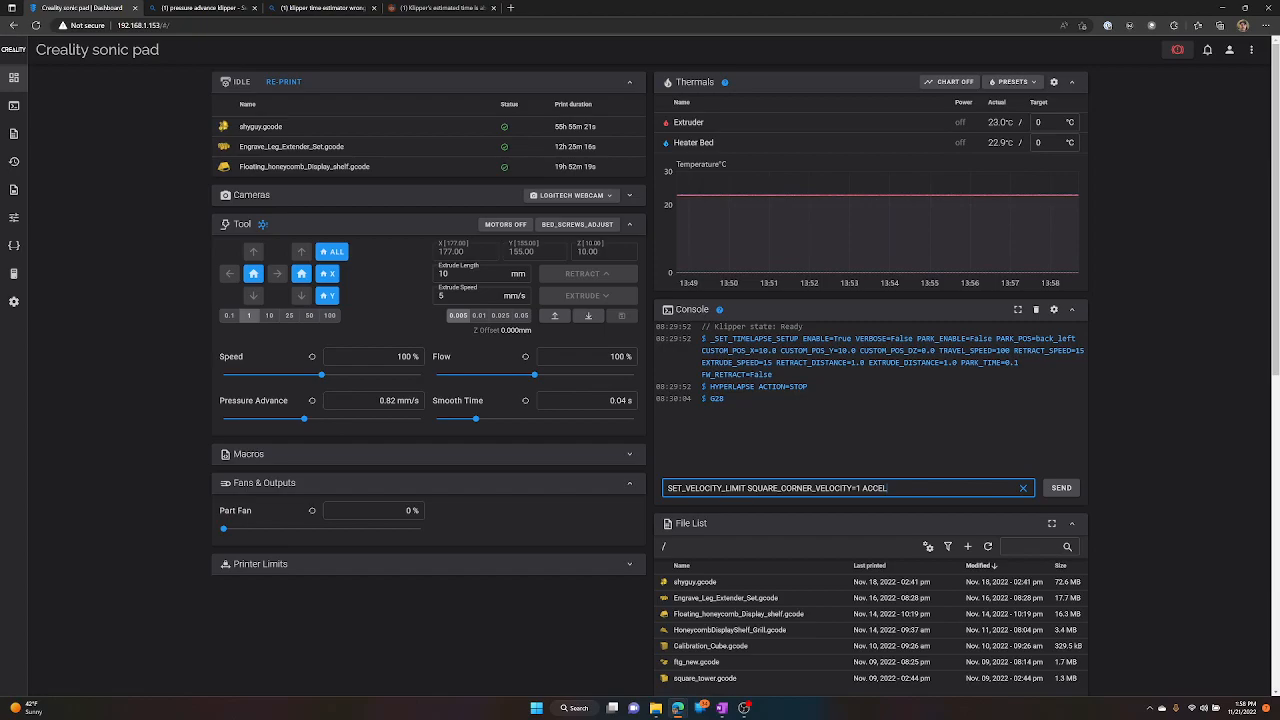
{"action": "type", "text": "=50"}
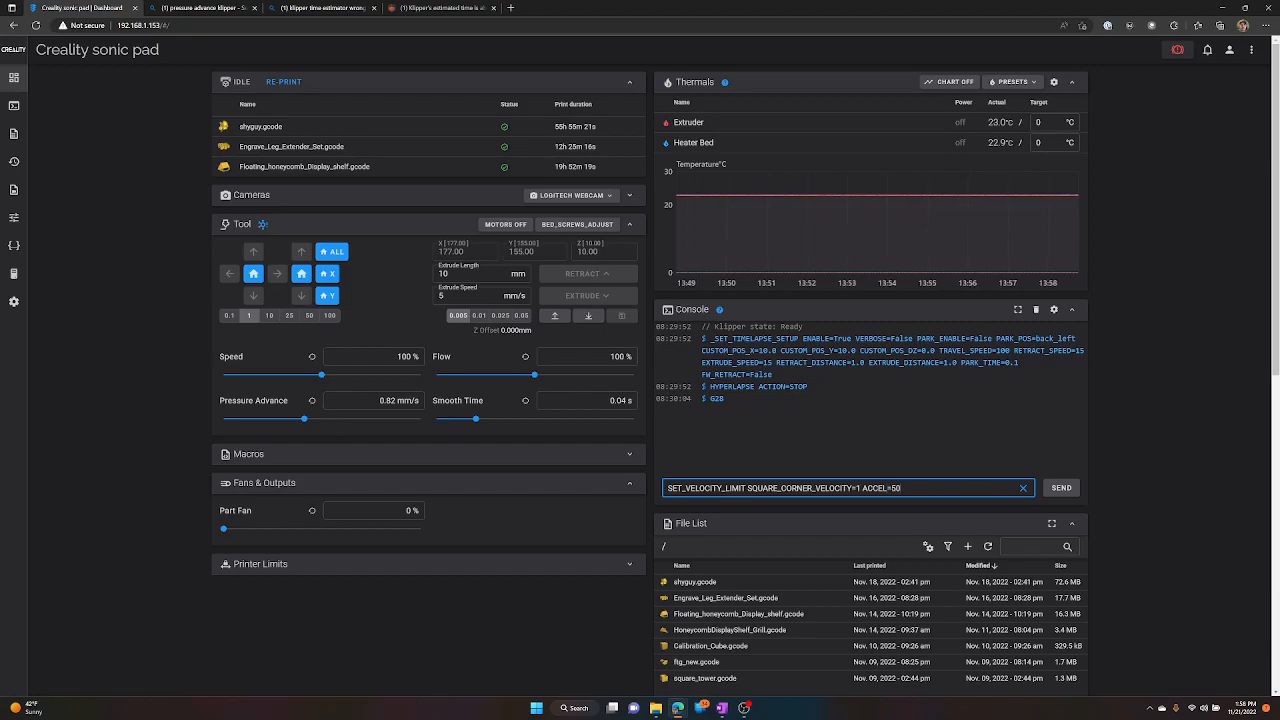
{"action": "type", "text": "0"}
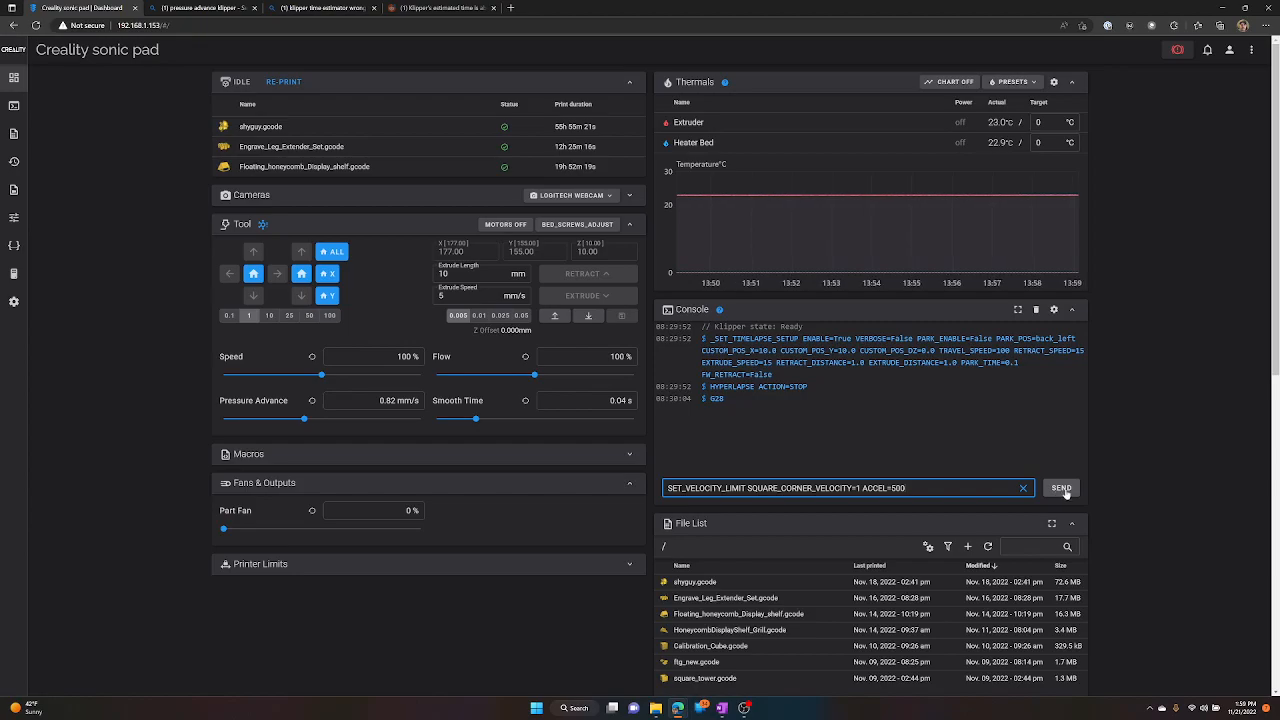
- Send the velocity limit command and return focus to the console input
{"action": "left_click", "coordinate": [1061, 488]}
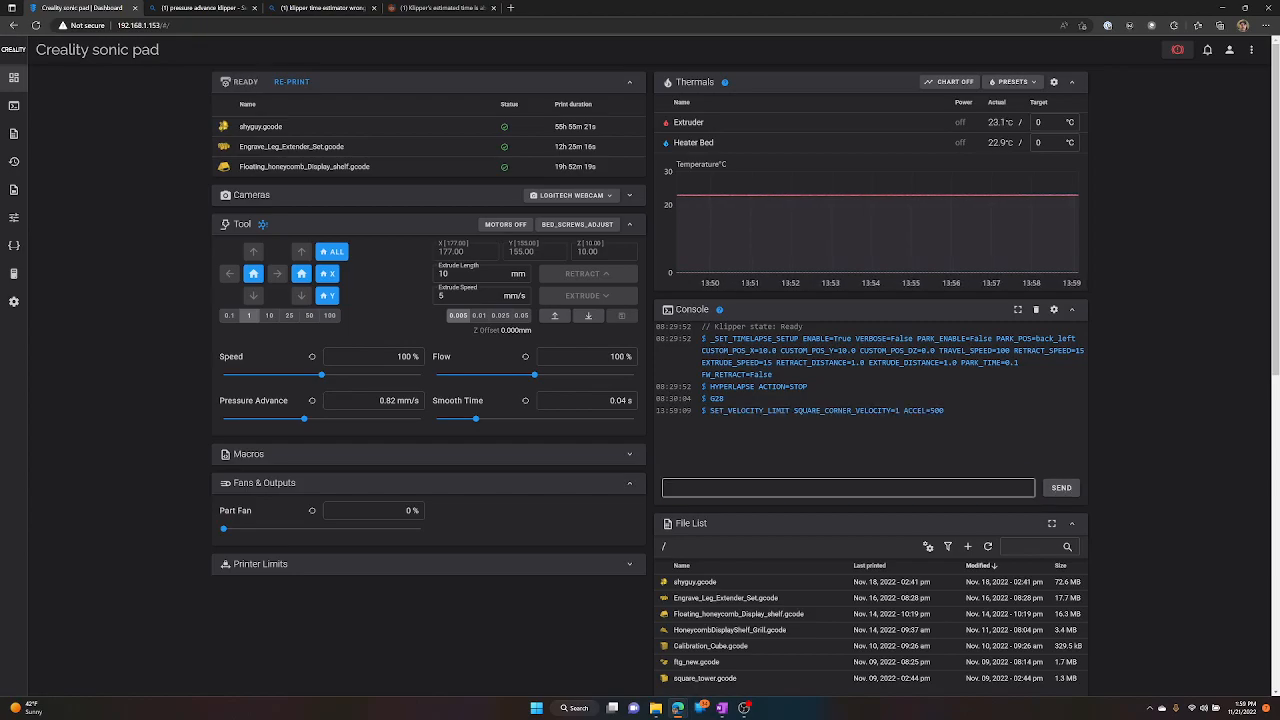
{"action": "left_click", "coordinate": [847, 487]}
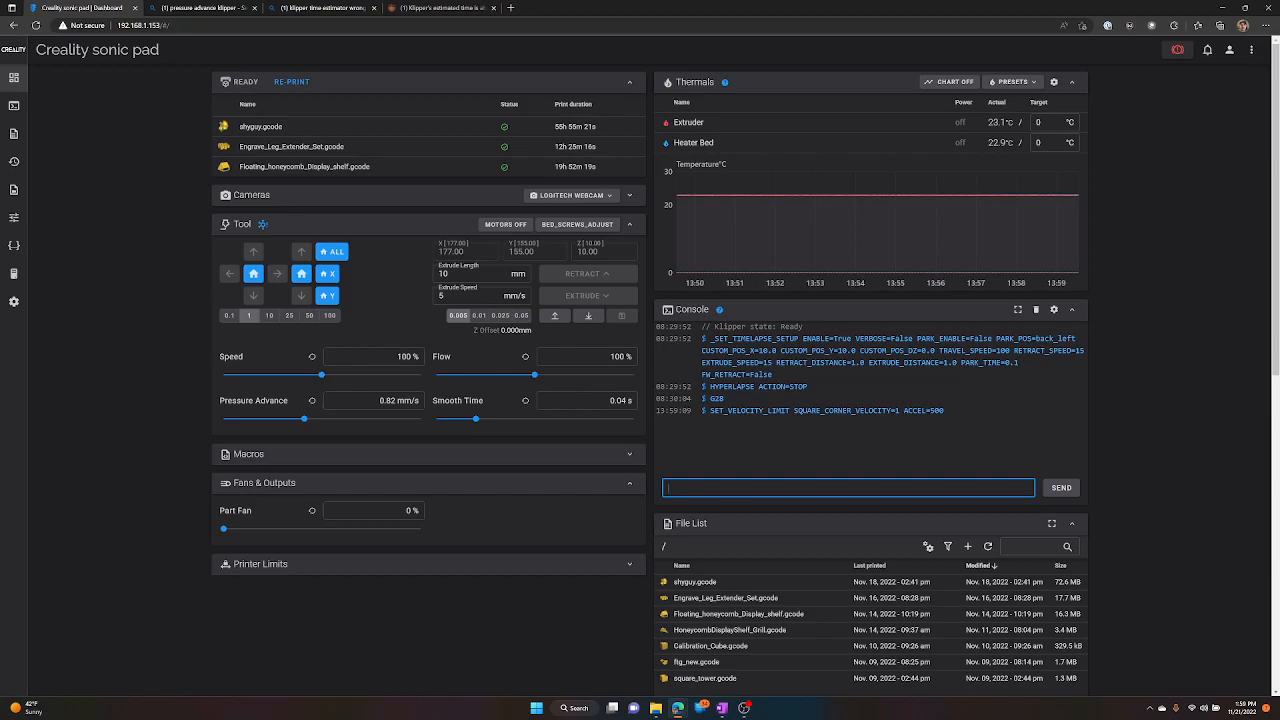
- Send TUNING_TOWER COMMAND=SET_PRESSURE_ADVANCE PARAMETER=ADVANCE START=0 FACTOR=.020 from the console
{"action": "type", "text": "TUN"}
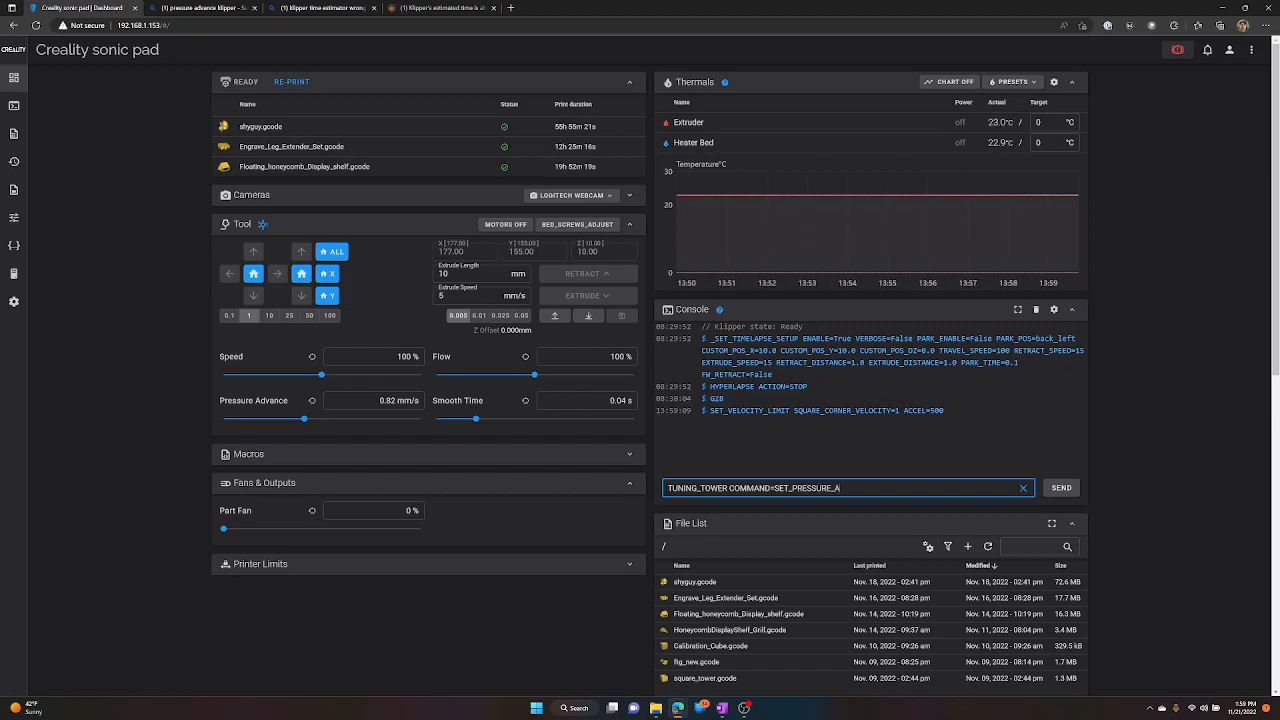
{"action": "type", "text": "DVANCE"}
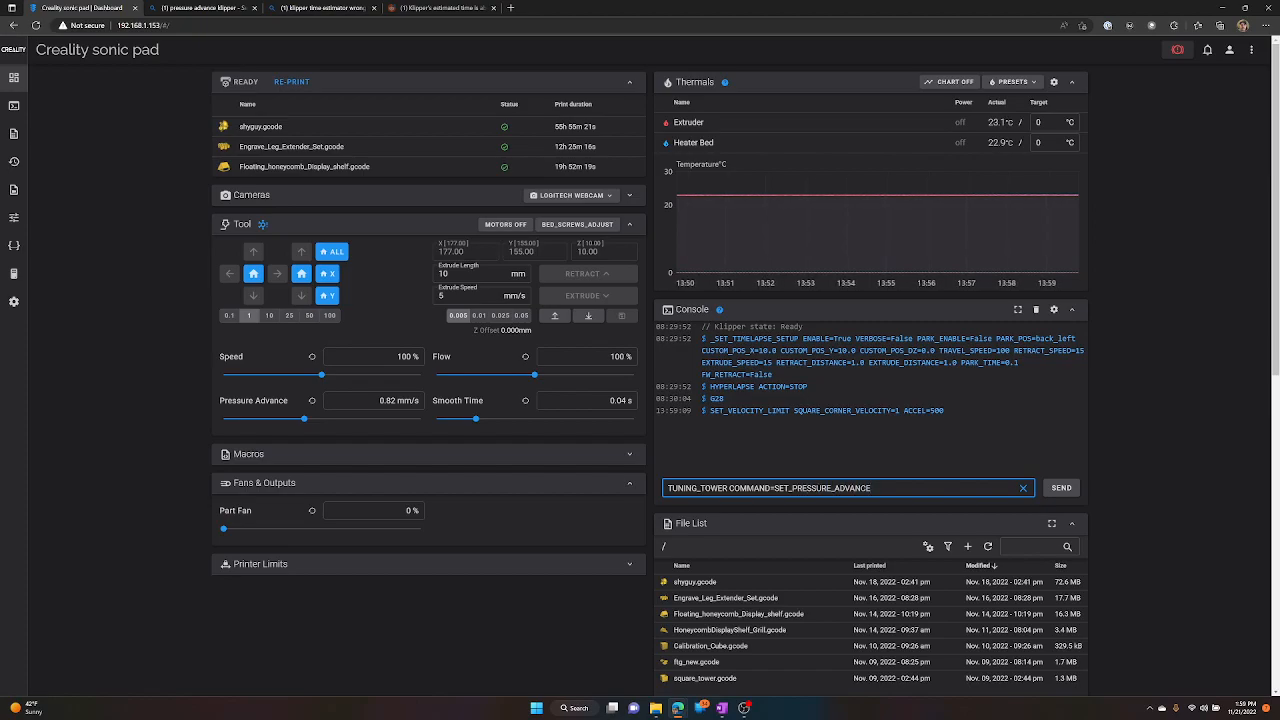
{"action": "type", "text": "PARAMETER"}
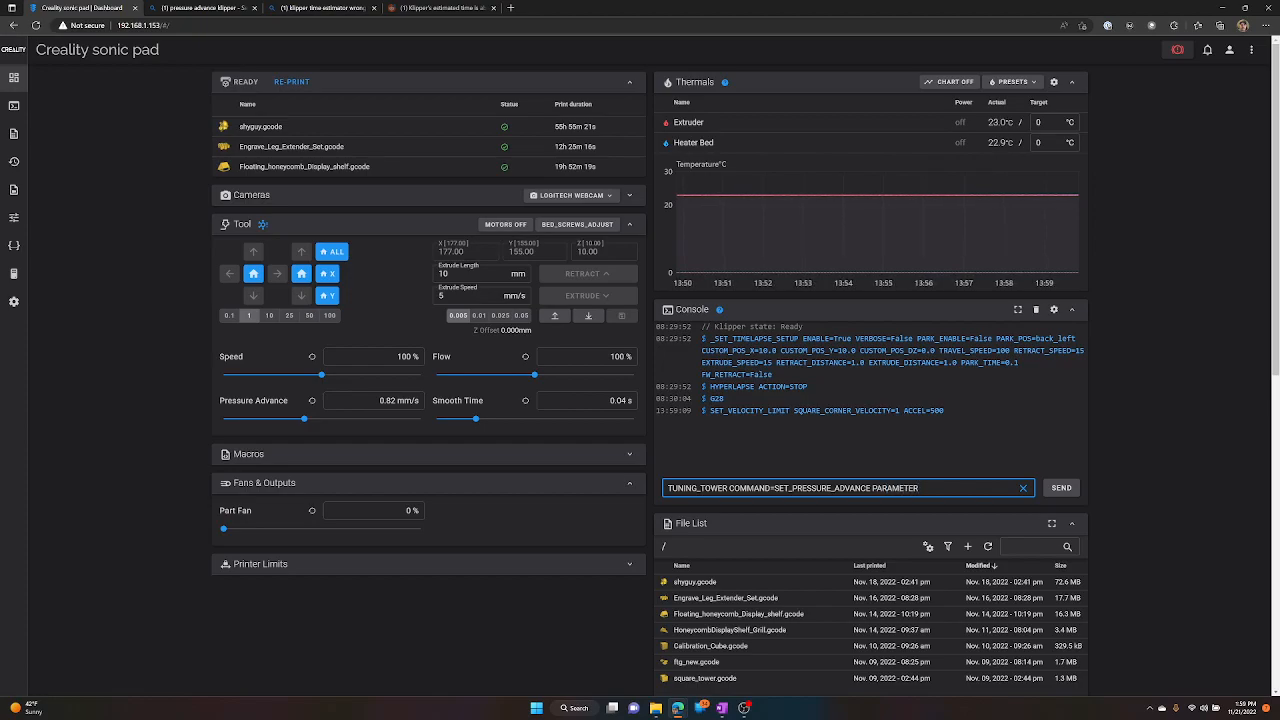
{"action": "type", "text": "A"}
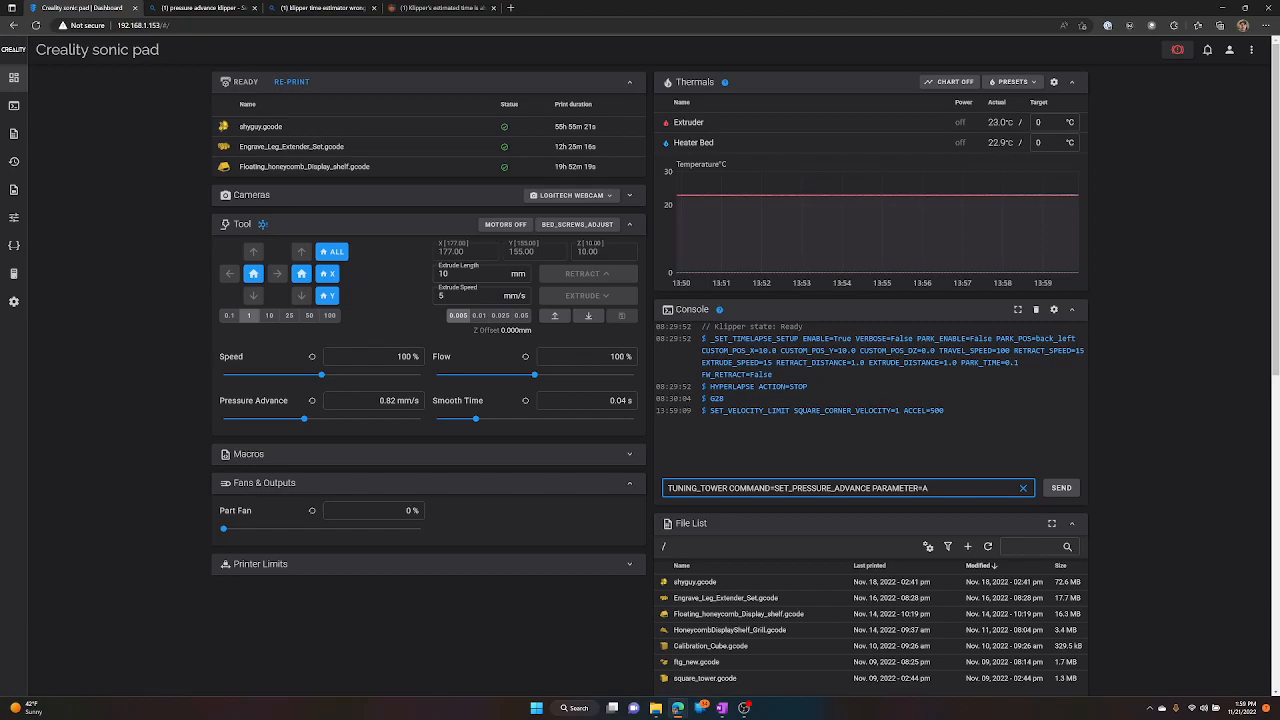
{"action": "type", "text": "ADVANCE S"}
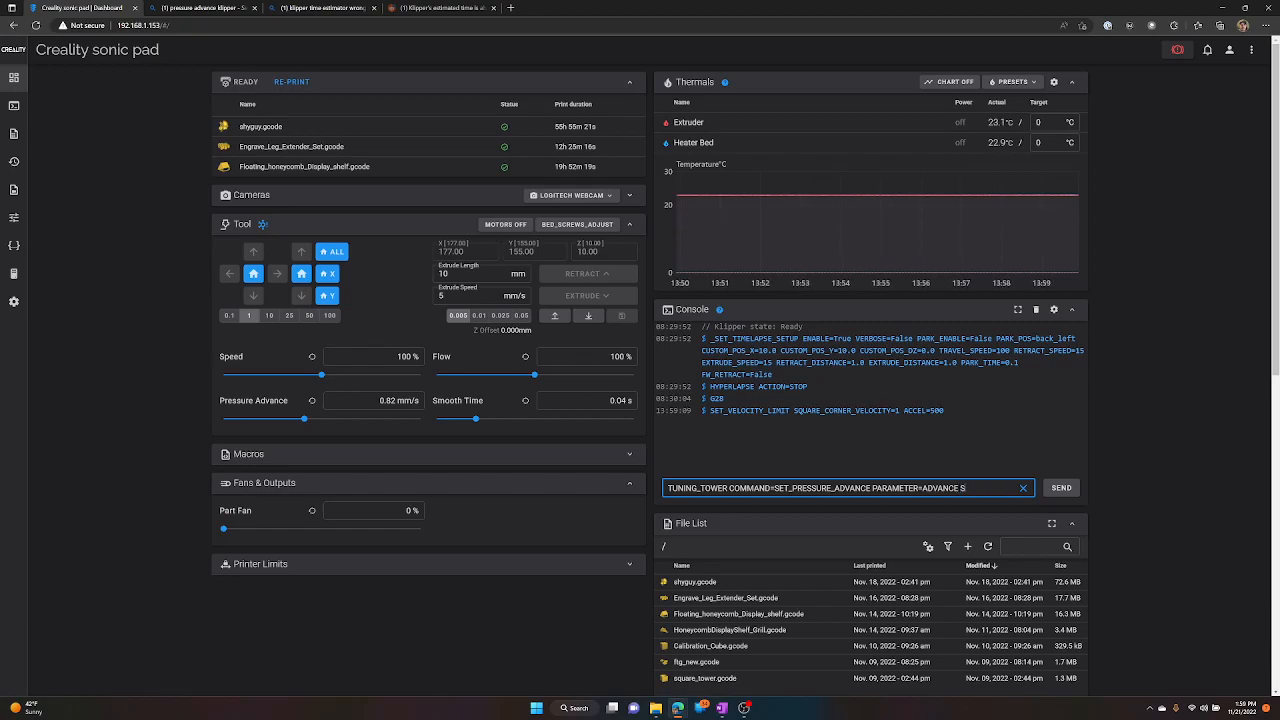
{"action": "type", "text": "START"}
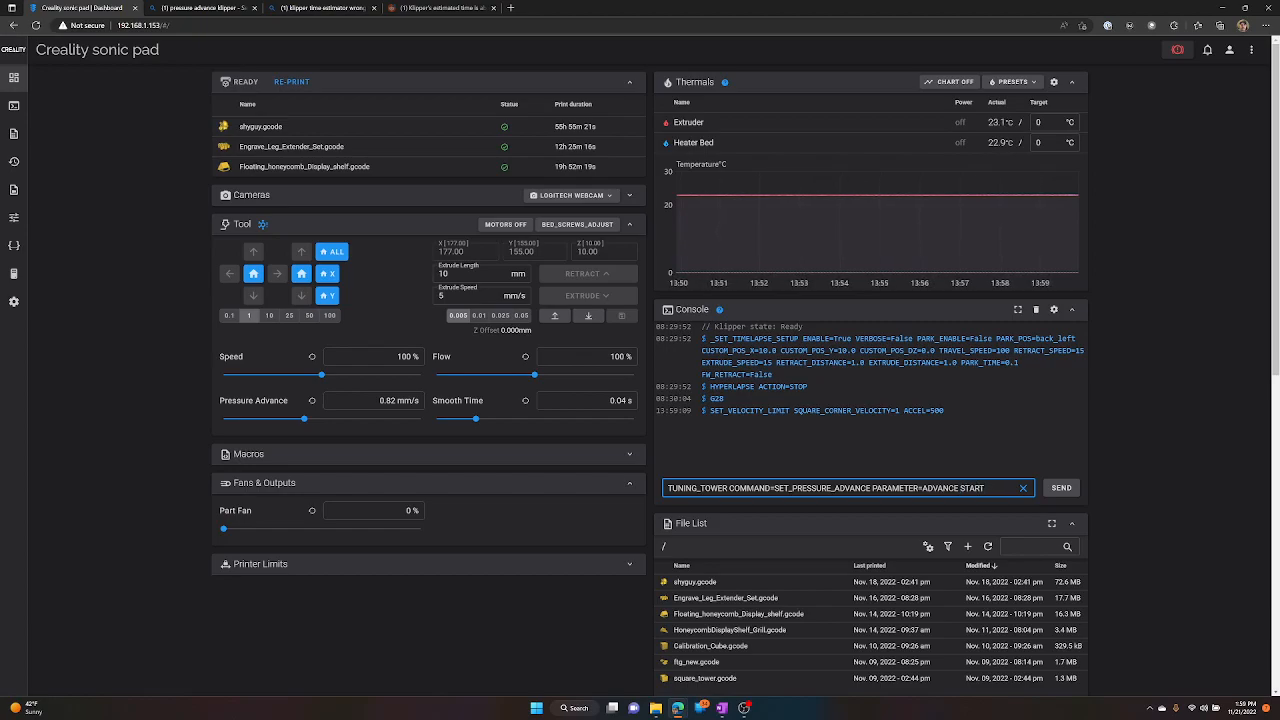
{"action": "type", "text": "=0"}
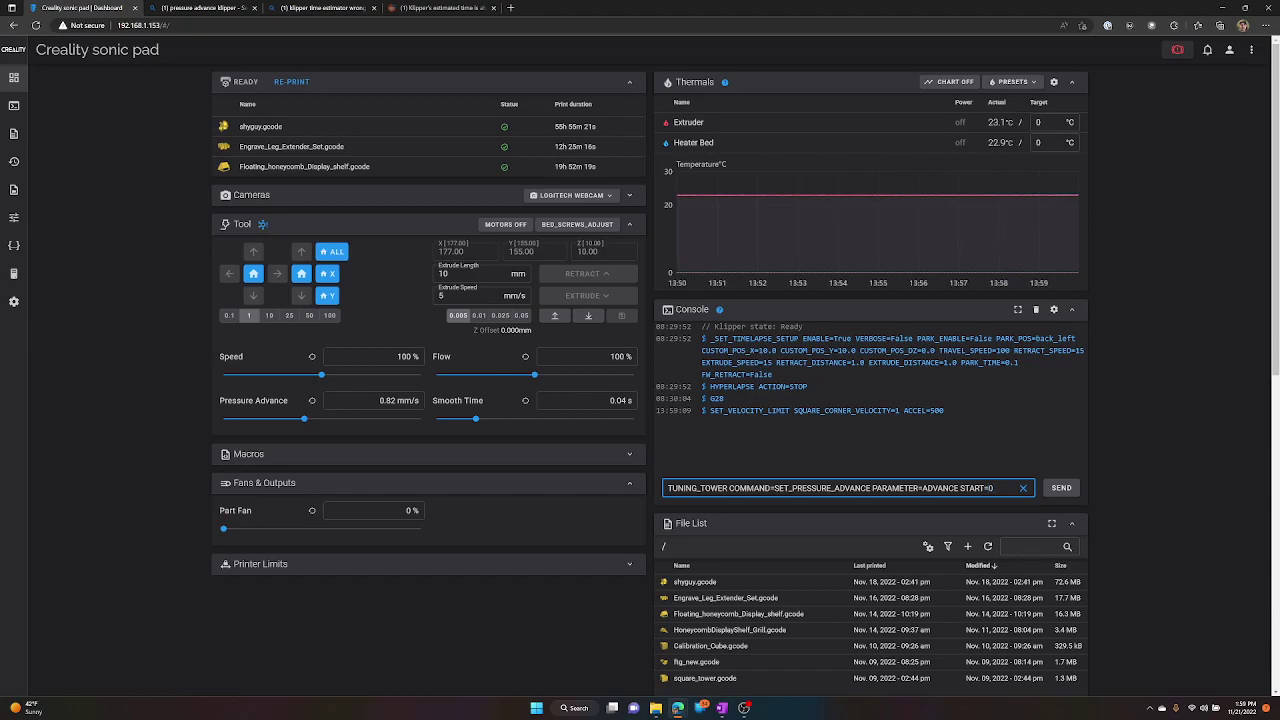
{"action": "type", "text": "FACTO"}
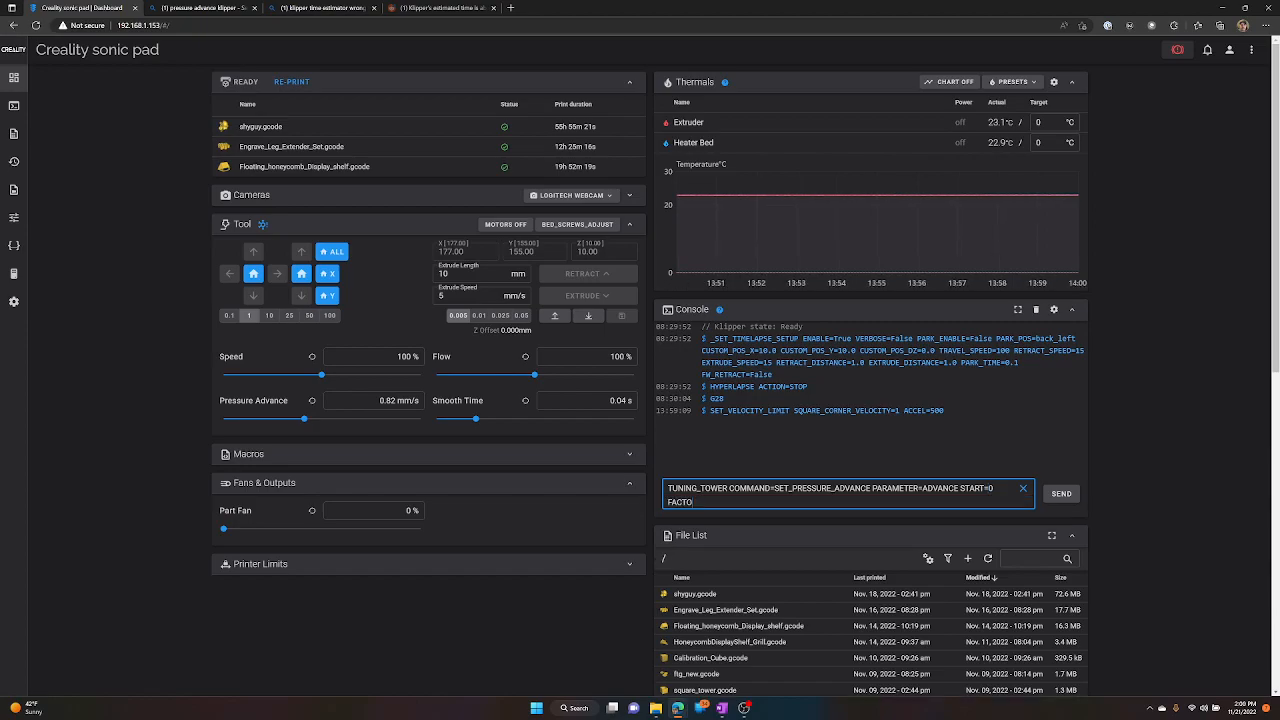
{"action": "type", "text": "R="}
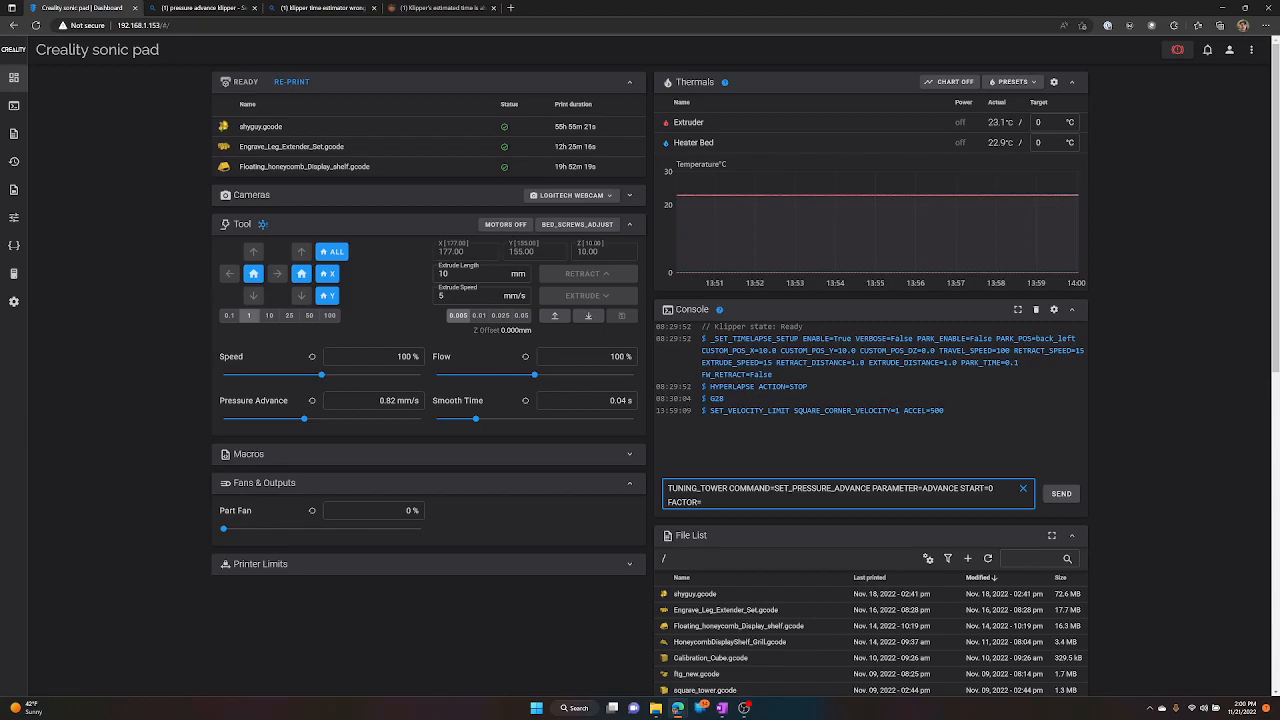
{"action": "type", "text": ".020"}
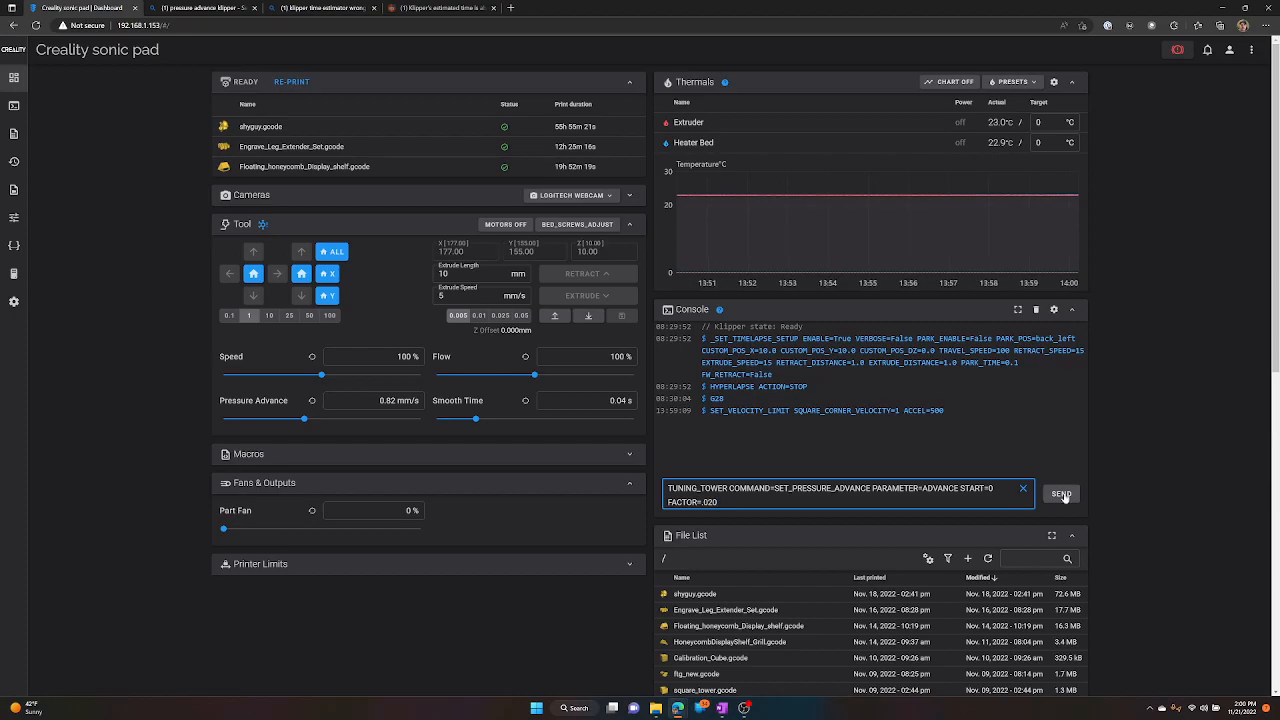
{"action": "left_click", "coordinate": [1061, 494]}
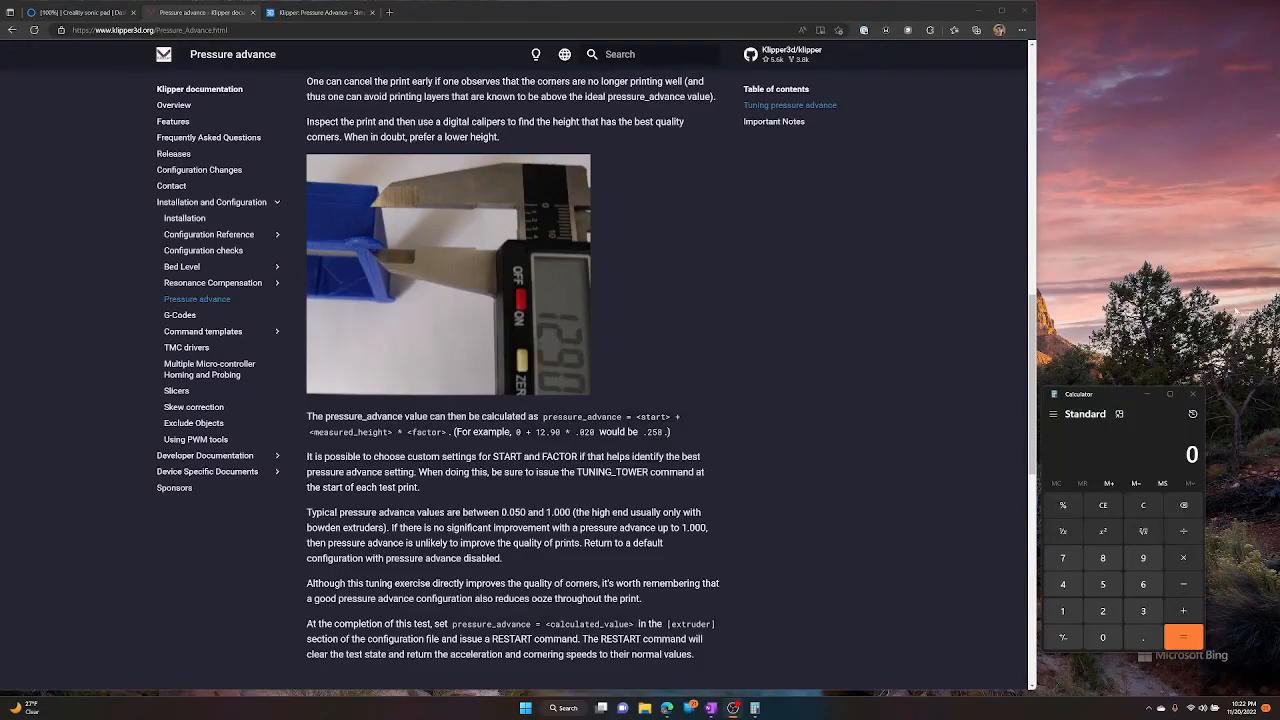
{"action": "mouse_move", "coordinate": [1208, 360]}
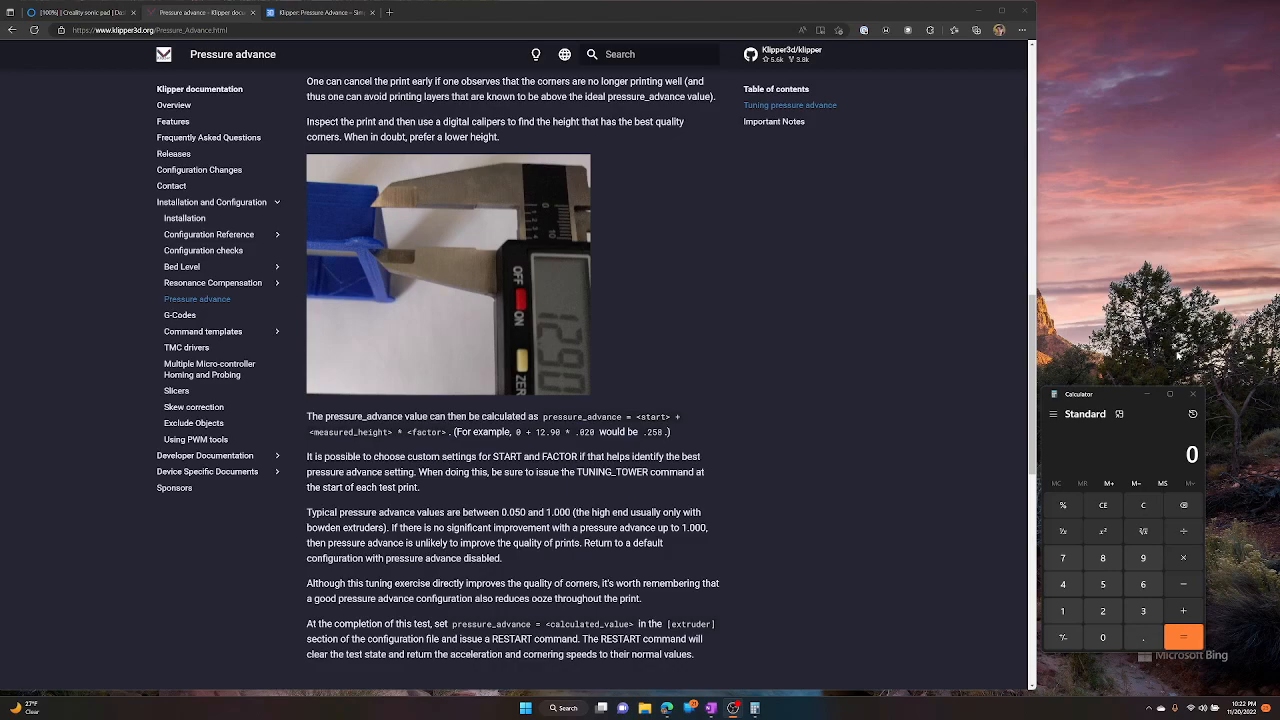
{"action": "mouse_move", "coordinate": [1140, 538]}
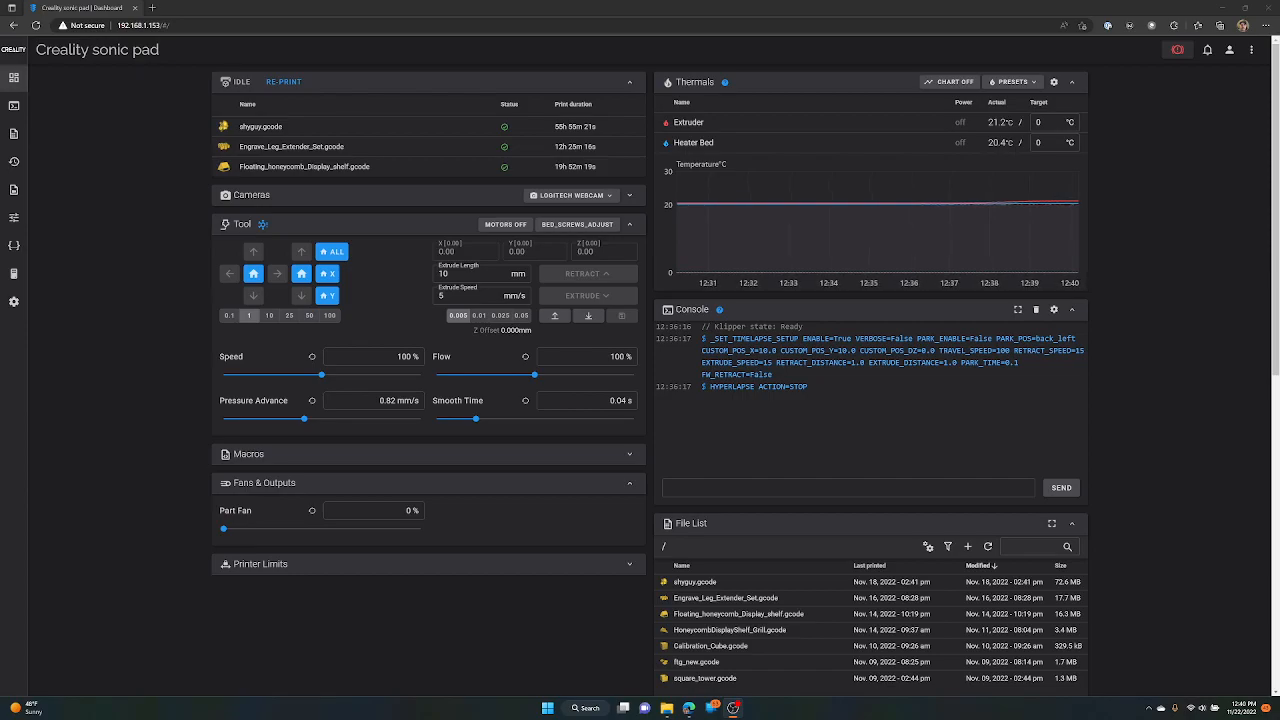
{"action": "mouse_move", "coordinate": [1053, 433]}
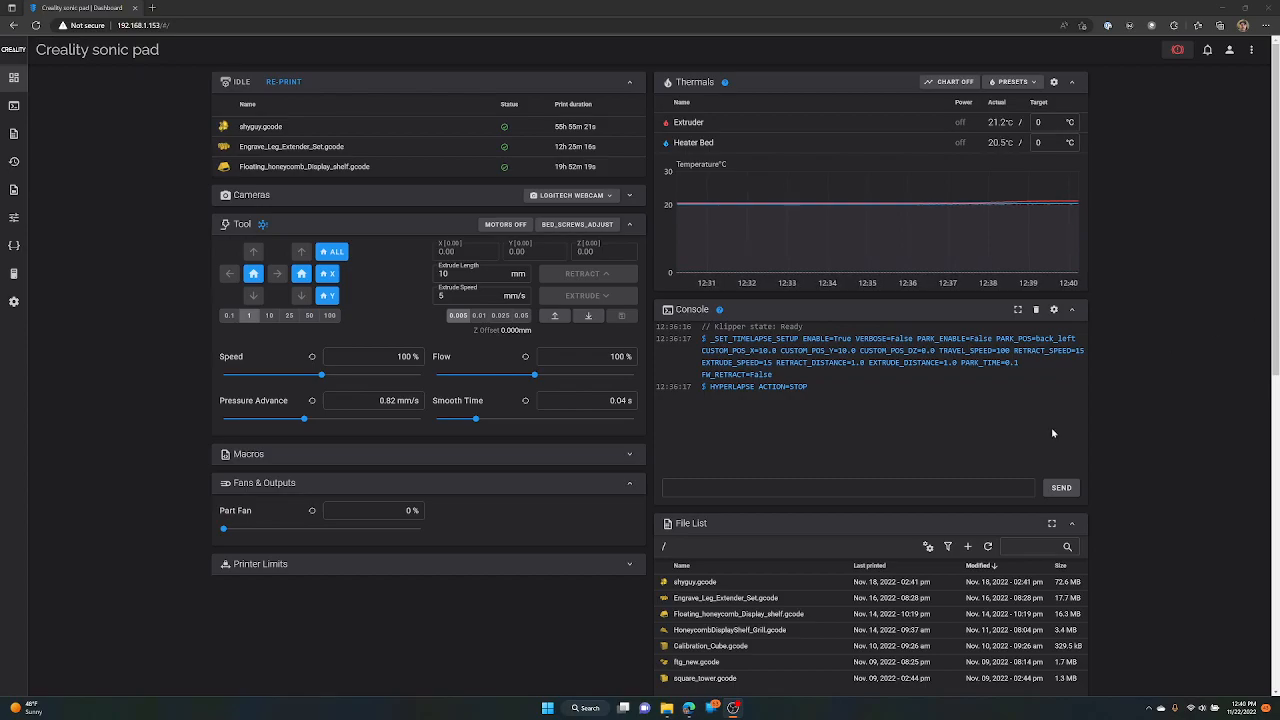
{"action": "mouse_move", "coordinate": [14, 246]}
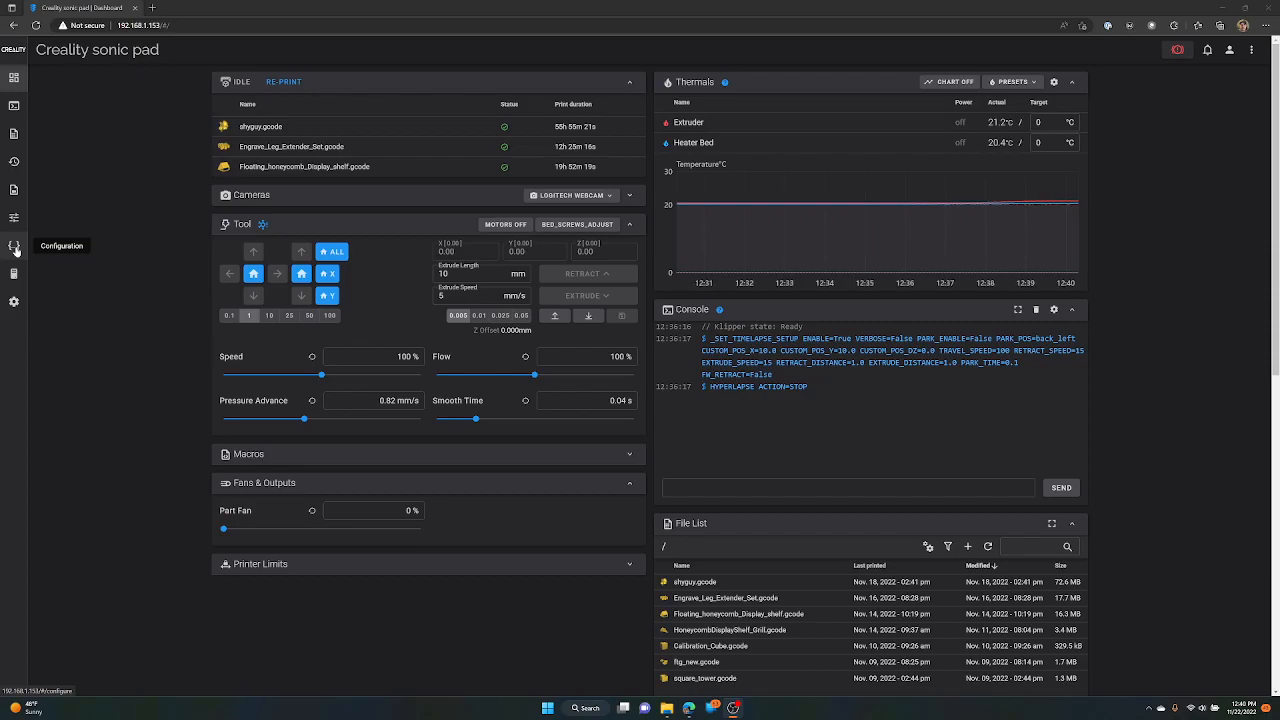
- Open the Configuration page from the left sidebar
{"action": "left_click", "coordinate": [14, 246]}
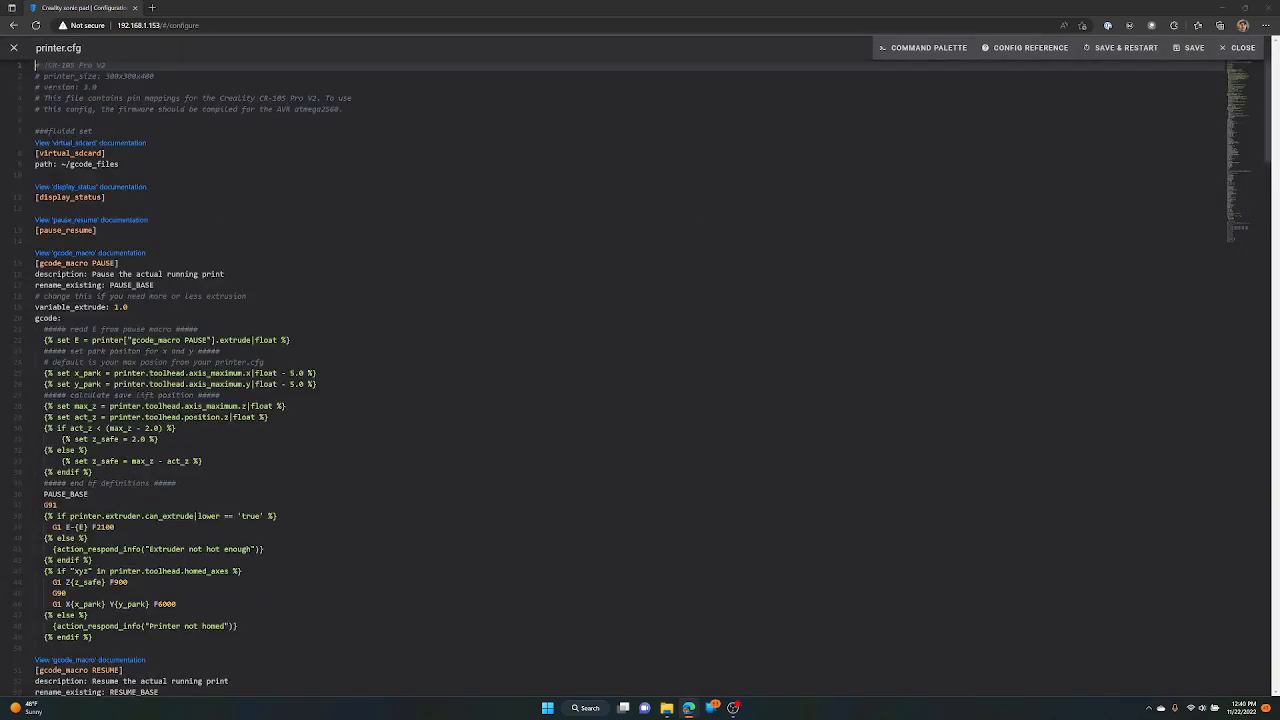
- Search printer.cfg for 'extruder' to reach the [extruder] section showing pressure_advance 0.82
{"action": "scroll", "scroll_direction": "down", "scroll_amount": 3}
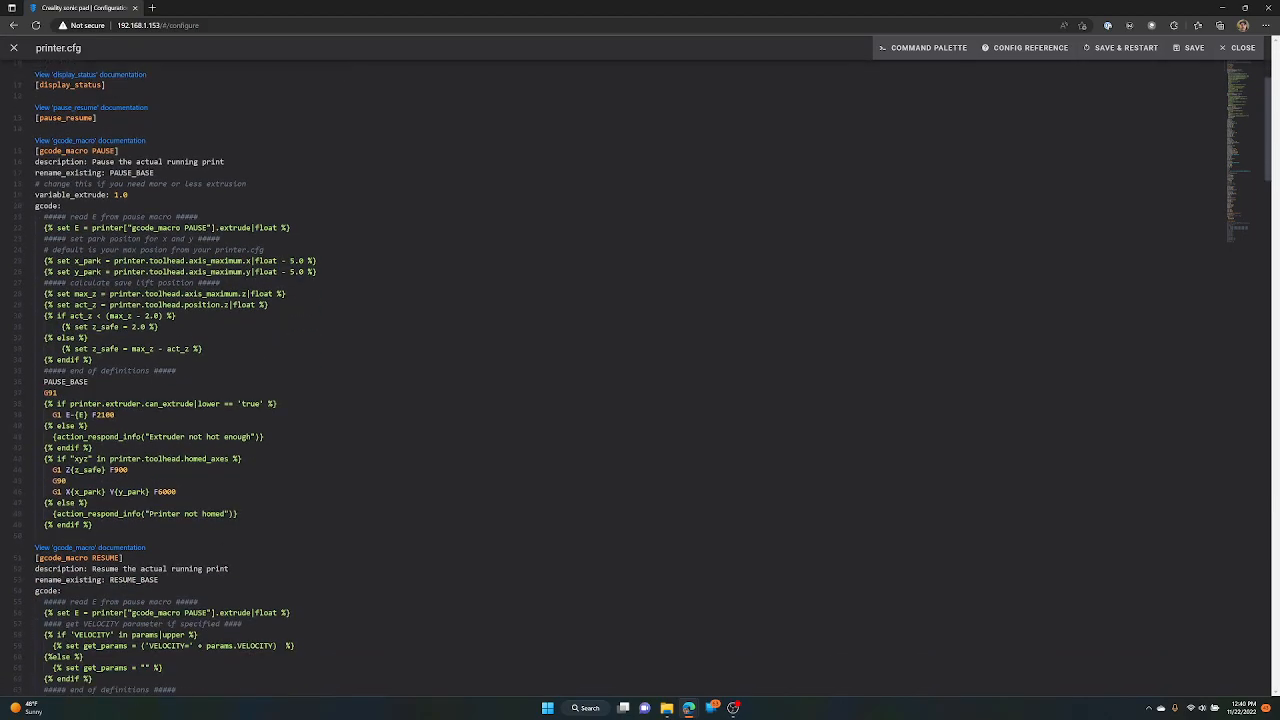
{"action": "scroll", "scroll_direction": "up", "scroll_amount": 3}
{"action": "type", "text": "extrude"}
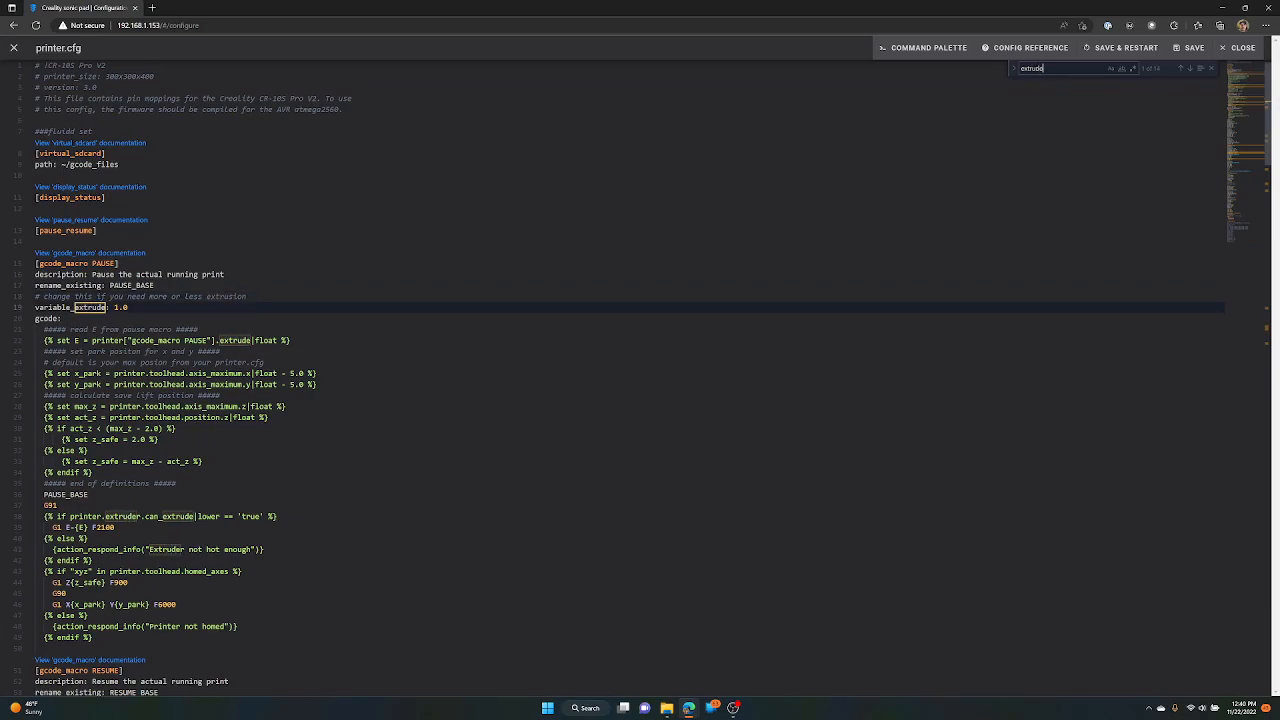
{"action": "left_click", "coordinate": [1189, 68]}
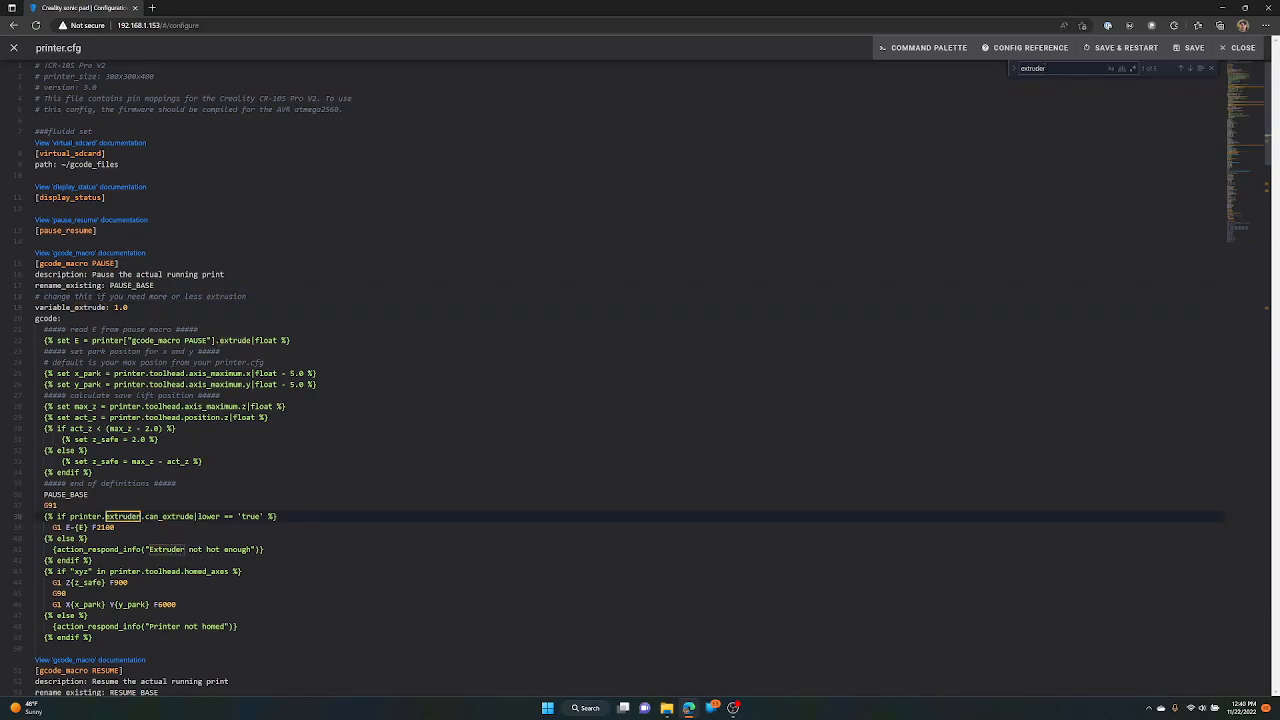
{"action": "left_click", "coordinate": [1191, 68]}
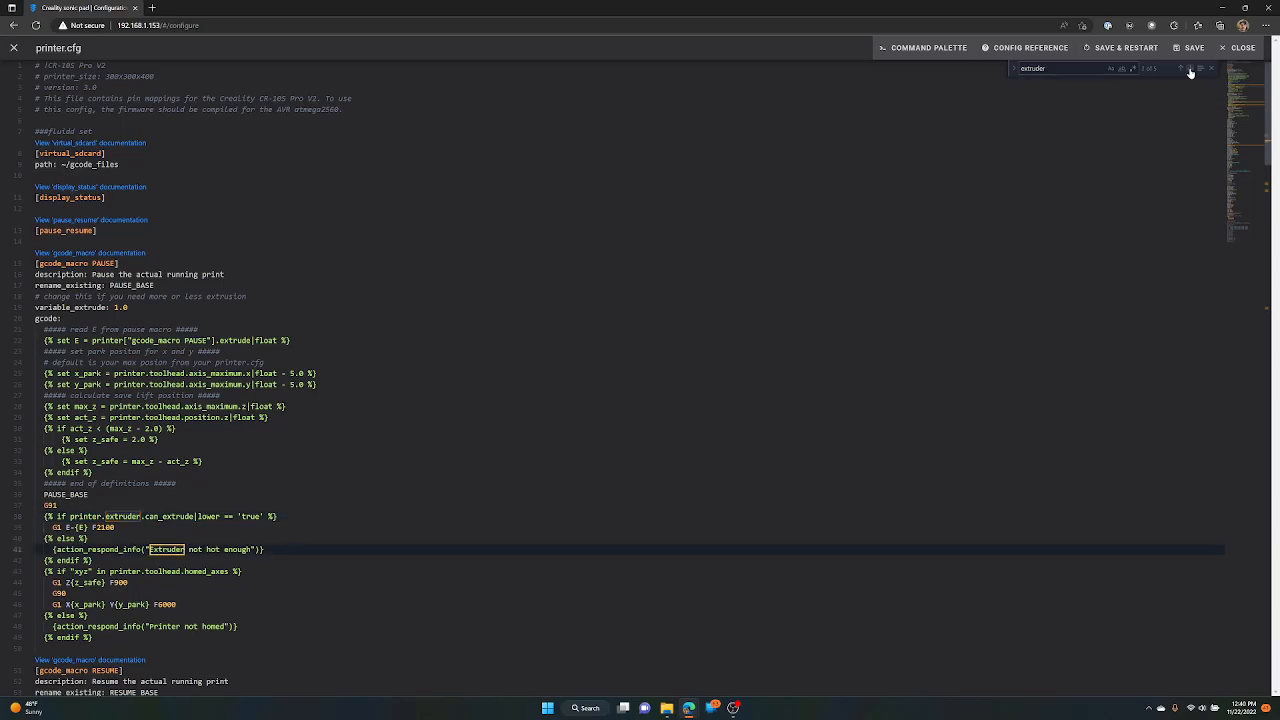
{"action": "left_click", "coordinate": [1182, 68]}
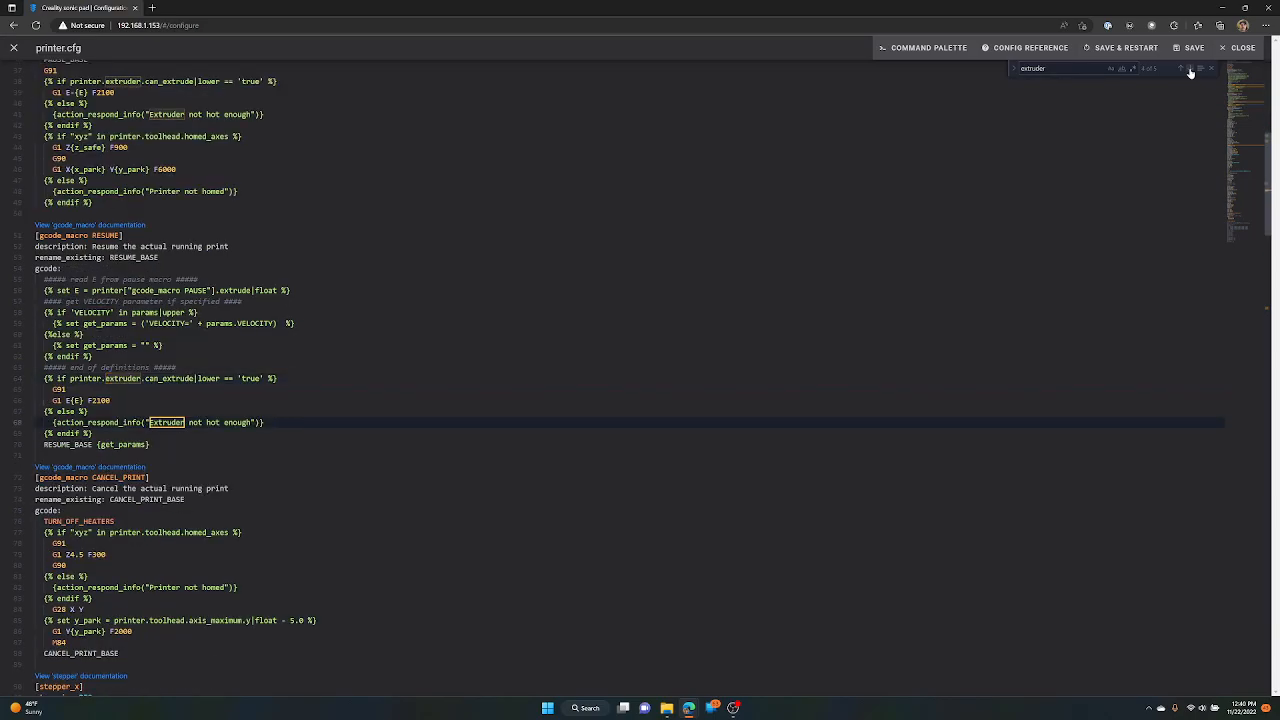
{"action": "left_click", "coordinate": [1191, 68]}
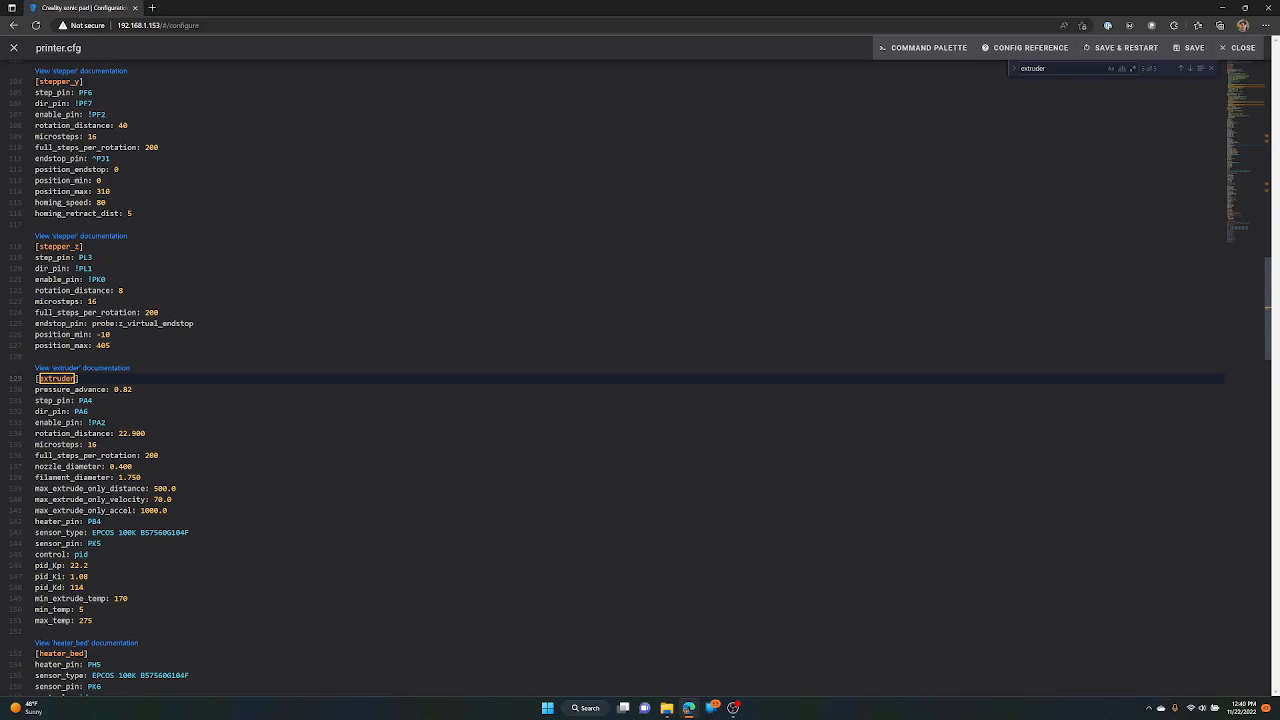
{"action": "left_click", "coordinate": [67, 400]}
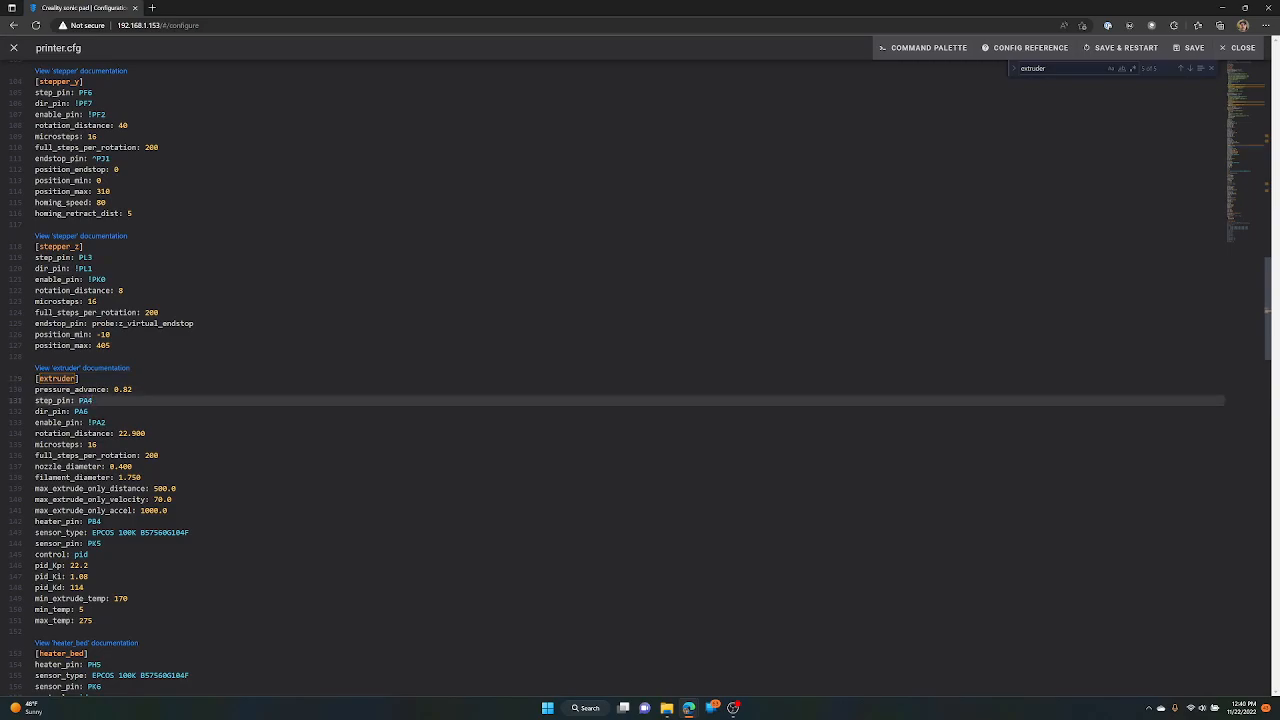